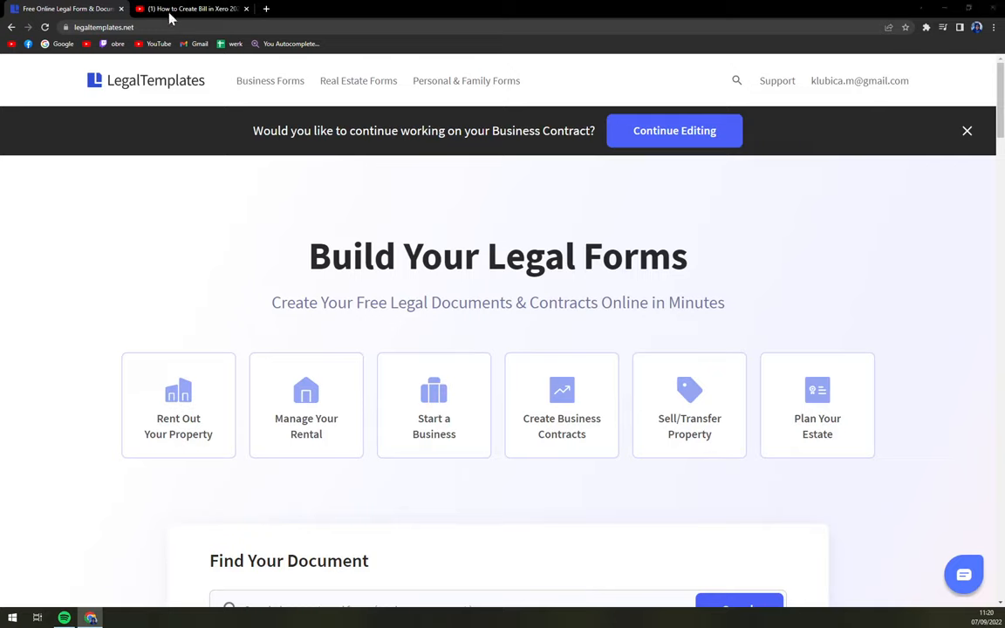
Step: Open the legal-templates.ihfo.net link from the YouTube video description in a new tab
{"action": "left_click", "coordinate": [192, 9]}
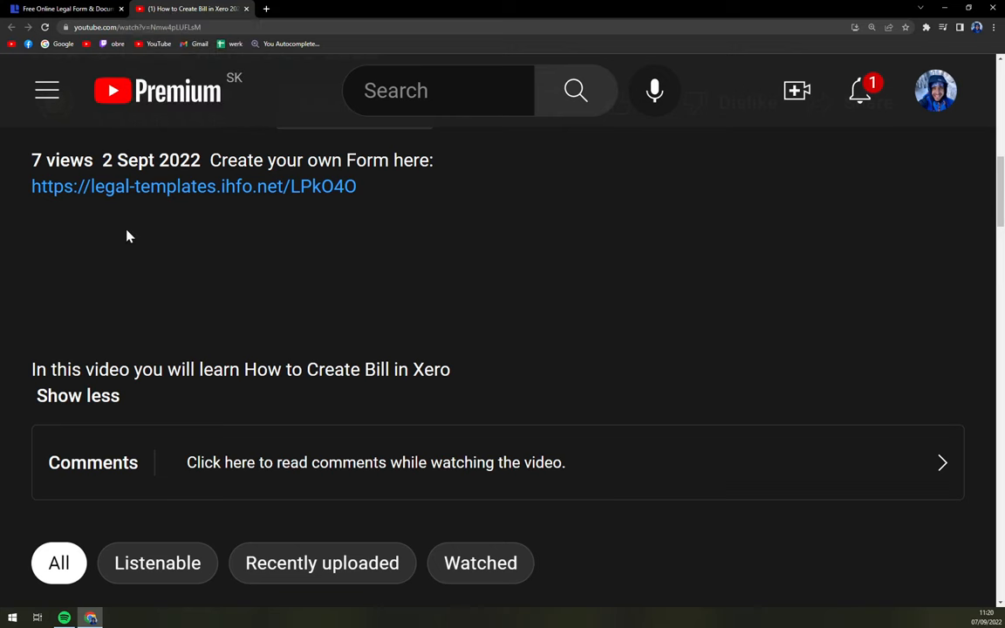
{"action": "mouse_move", "coordinate": [172, 186]}
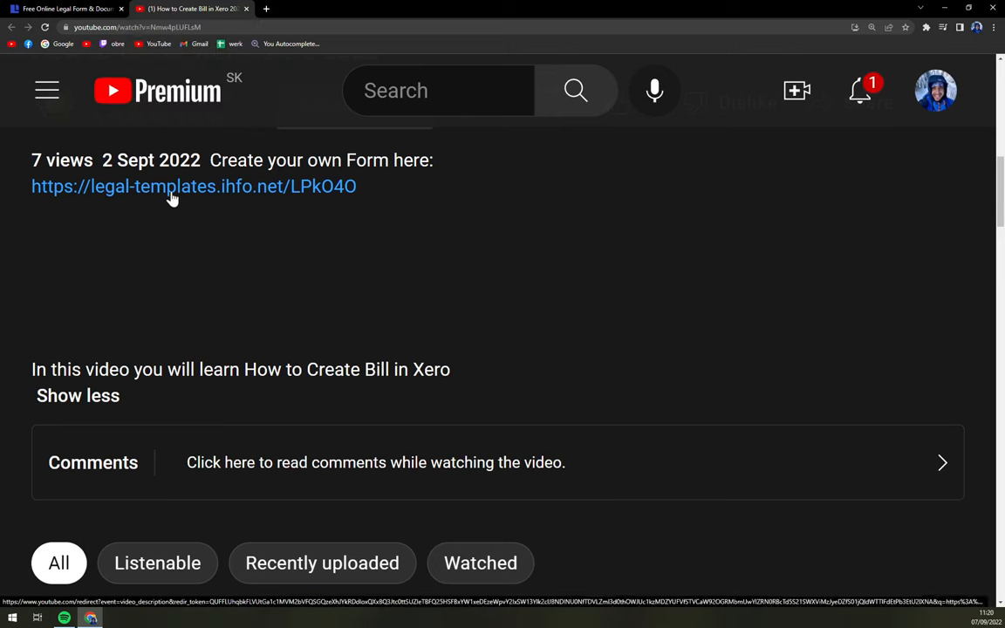
{"action": "left_click", "coordinate": [193, 186]}
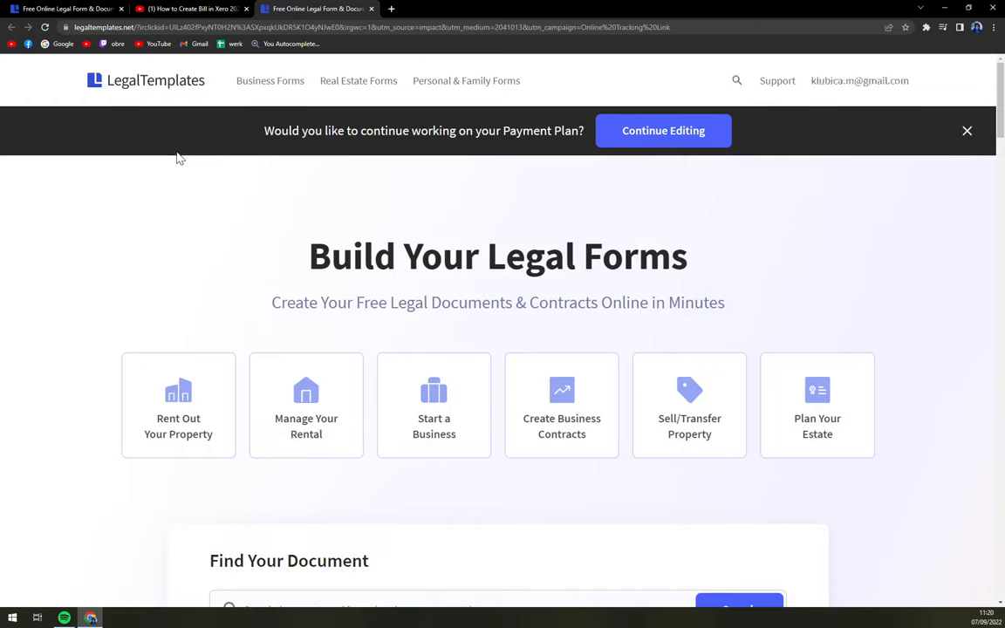
{"action": "mouse_move", "coordinate": [262, 161]}
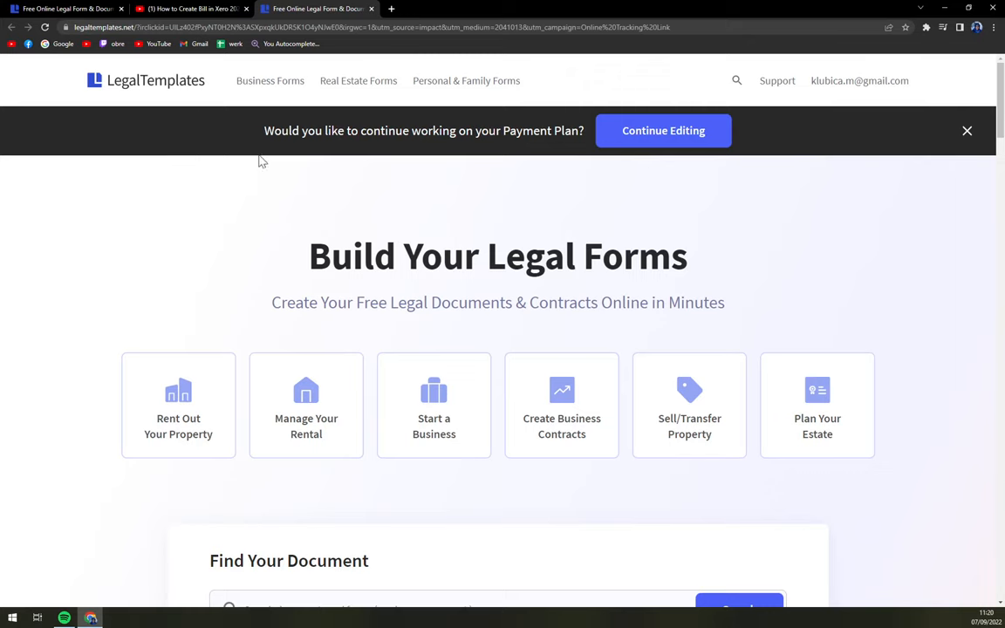
{"action": "mouse_move", "coordinate": [43, 326]}
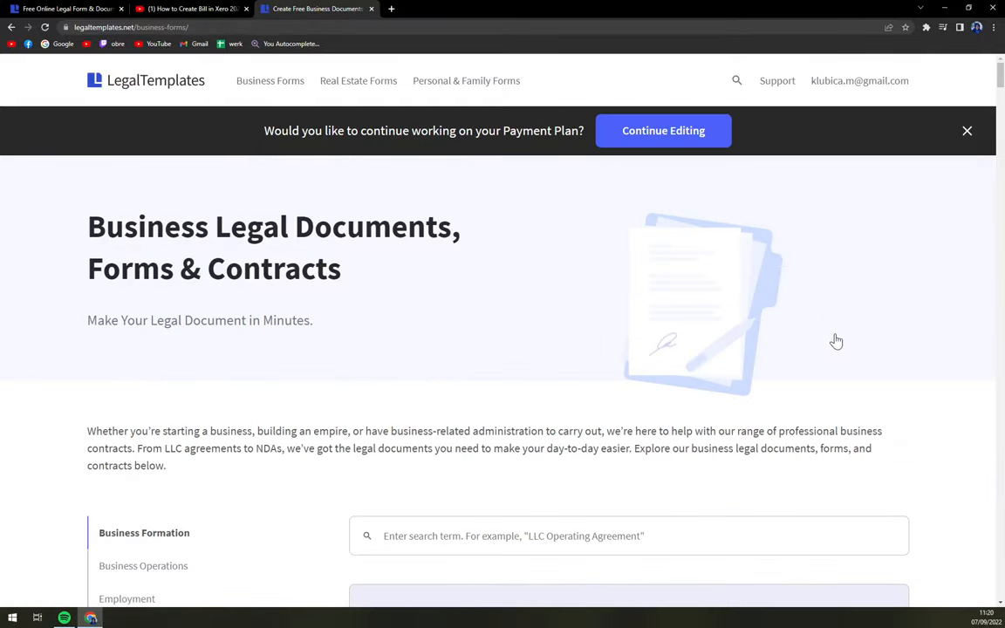
Step: Search business forms for 'phot' and start creating the Photography Contract document
{"action": "scroll", "scroll_direction": "down", "scroll_amount": 3}
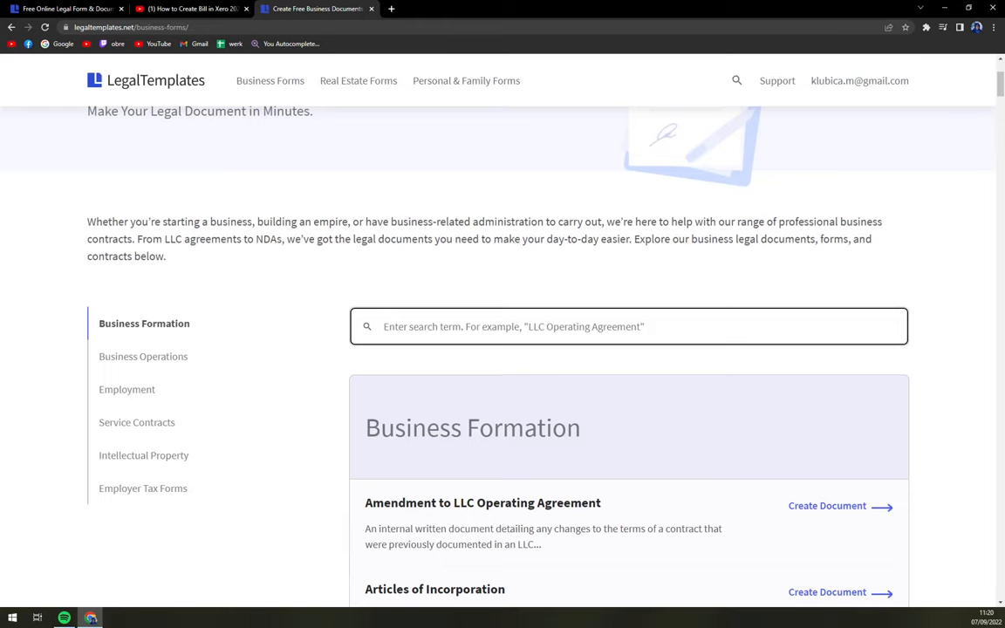
{"action": "type", "text": "photogra"}
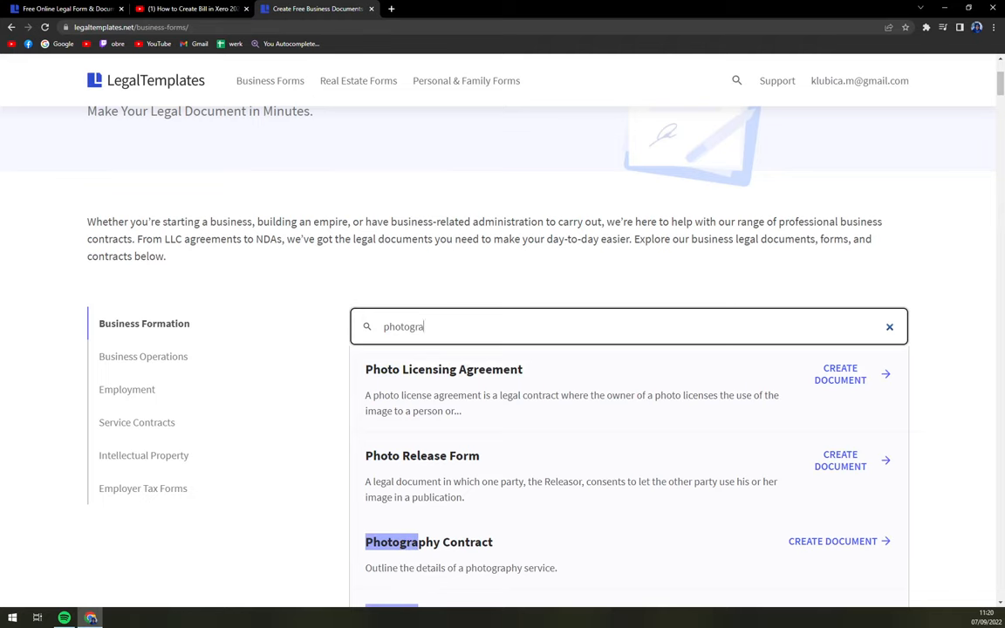
{"action": "scroll", "scroll_direction": "down", "scroll_amount": 3}
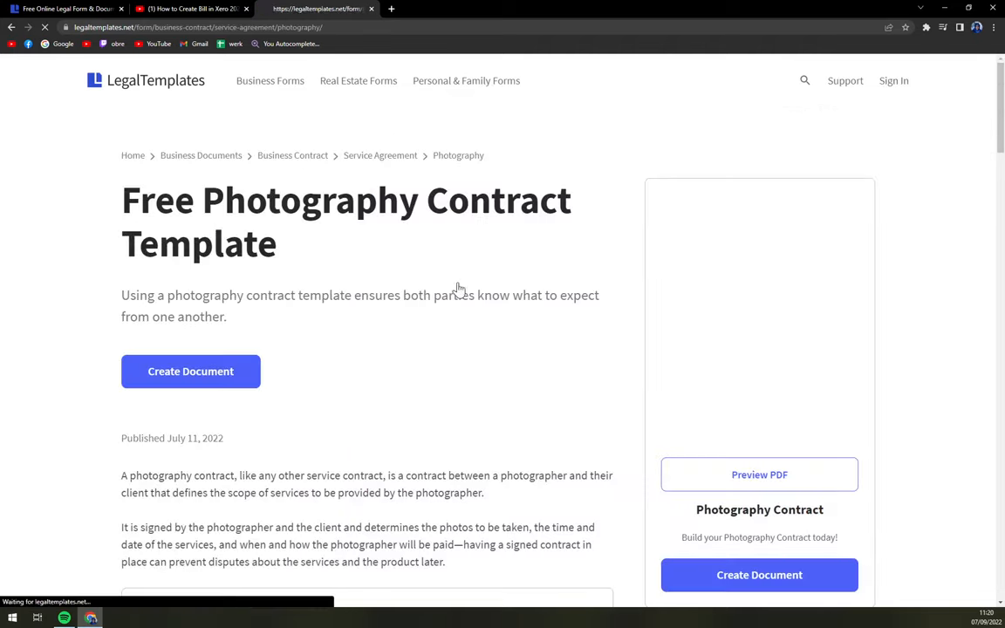
{"action": "left_click", "coordinate": [191, 370]}
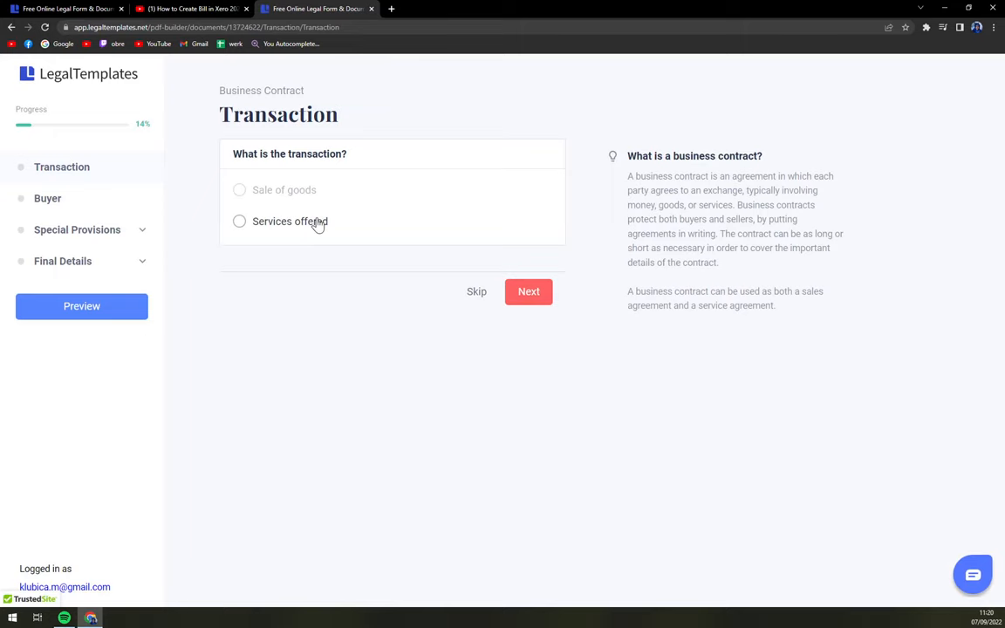
Step: Choose 'Services offered' as the transaction and name the service provider 'You'
{"action": "left_click", "coordinate": [240, 222]}
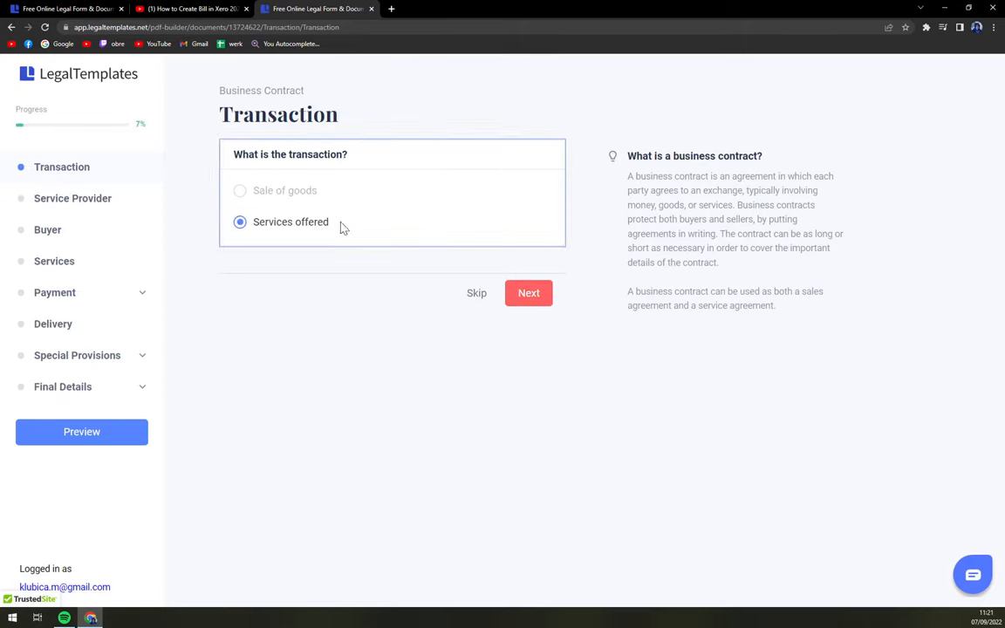
{"action": "left_click", "coordinate": [528, 293]}
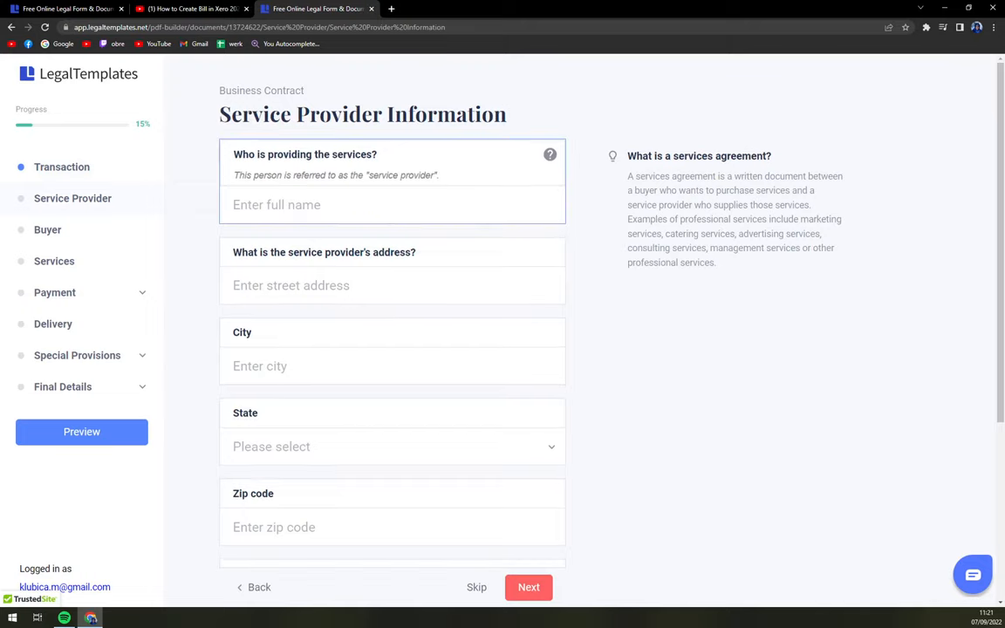
{"action": "type", "text": "You"}
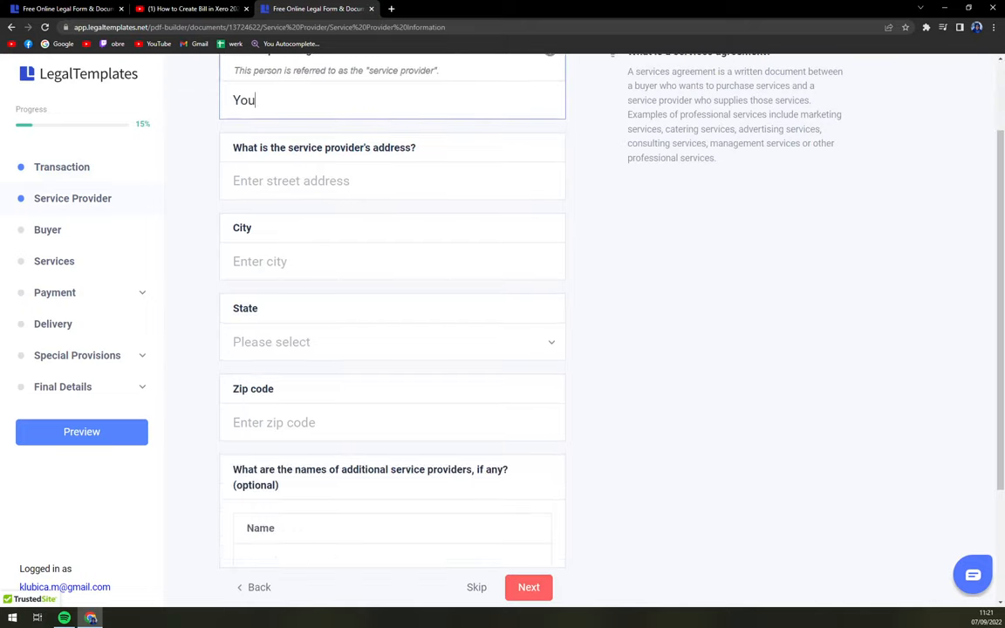
{"action": "scroll", "scroll_direction": "down", "scroll_amount": 3}
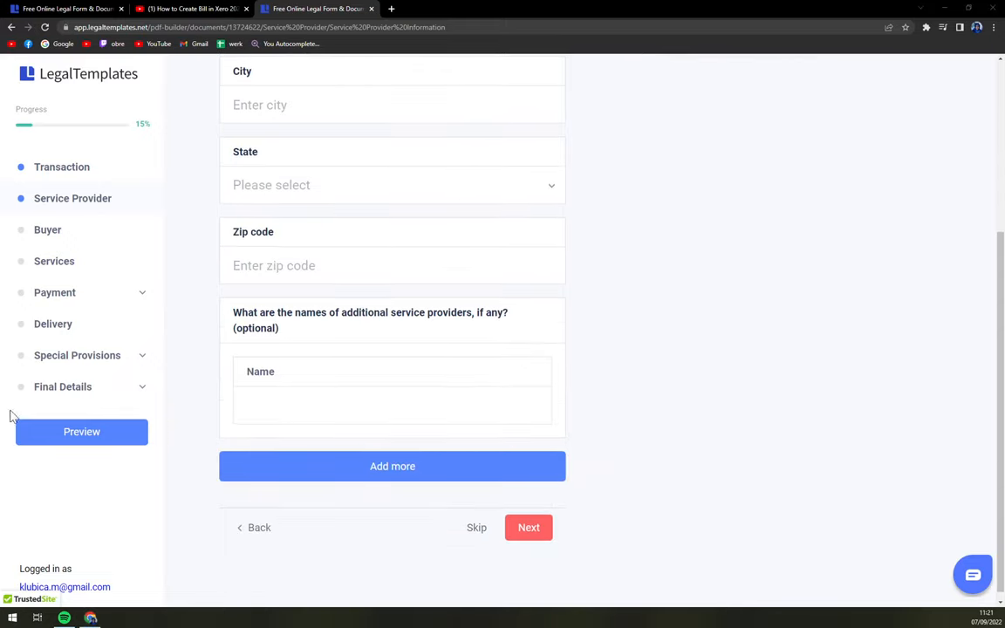
{"action": "left_click", "coordinate": [529, 527]}
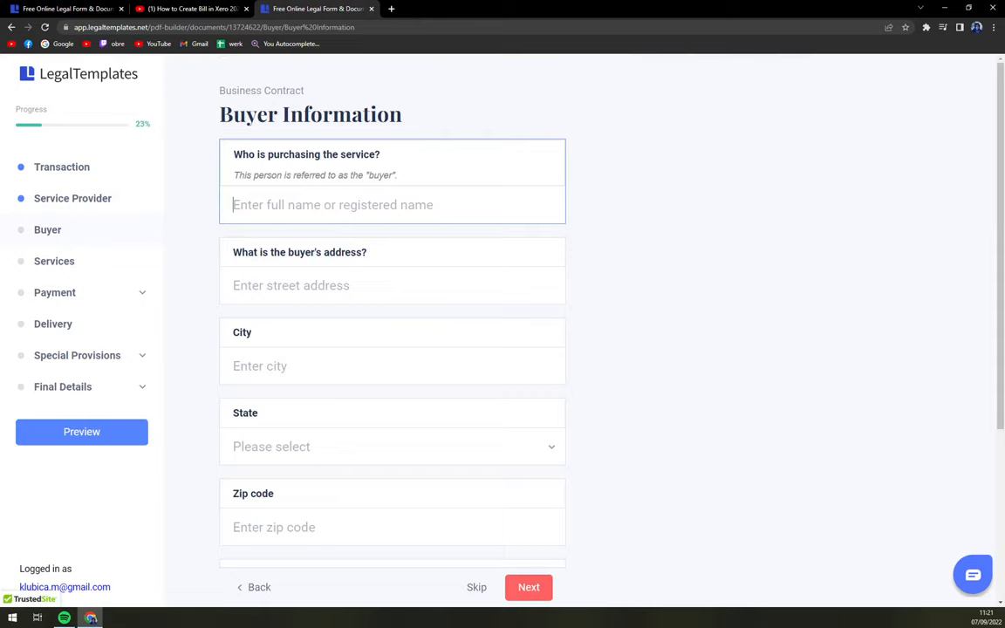
Step: Fill the buyer as 'Customer' in Texas, zip 77510, and continue
{"action": "type", "text": "Customer"}
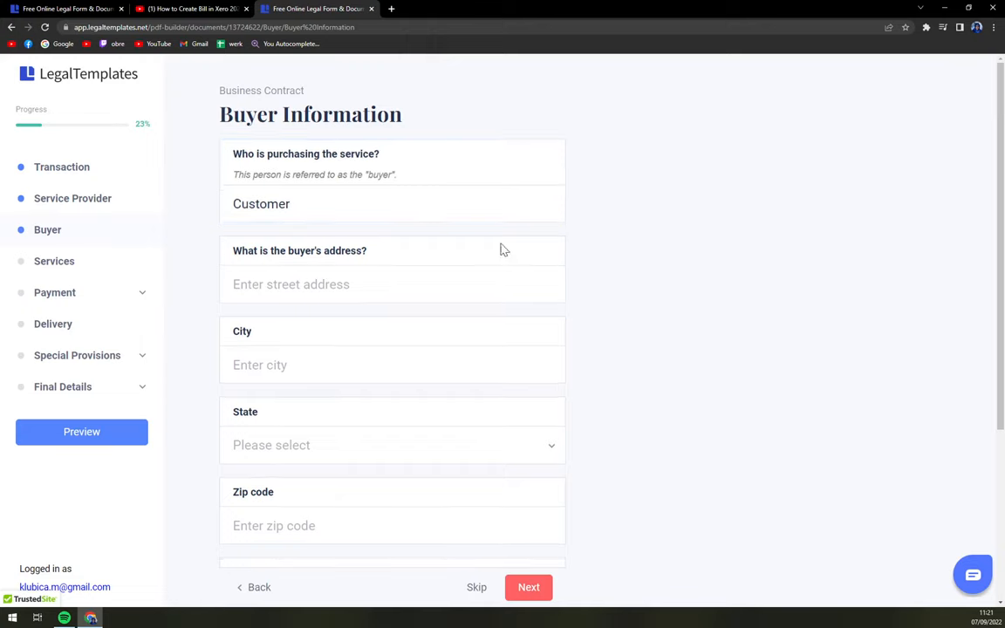
{"action": "scroll", "scroll_direction": "down", "scroll_amount": 3}
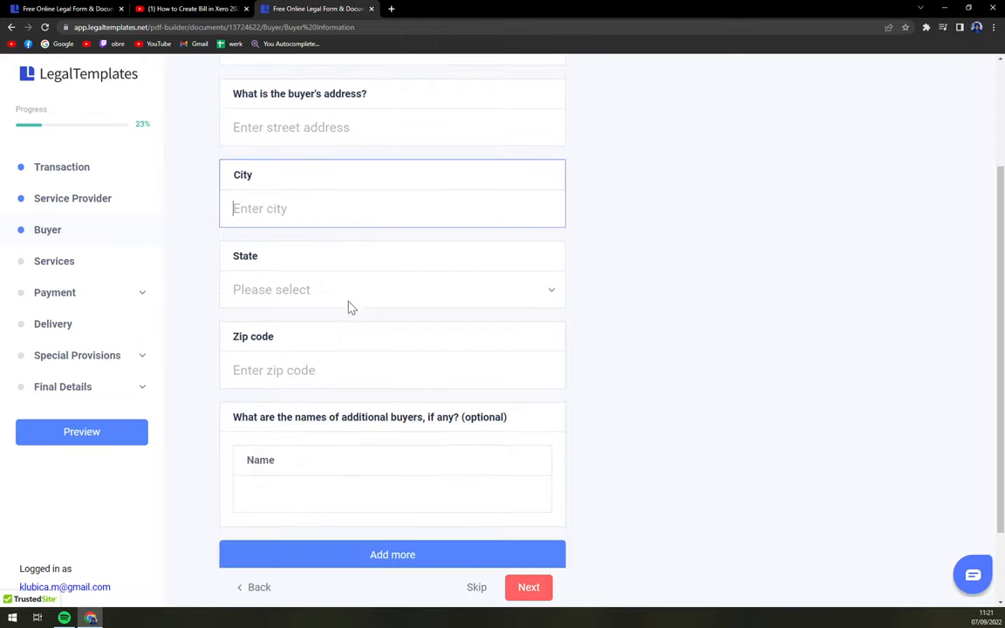
{"action": "left_click", "coordinate": [391, 289]}
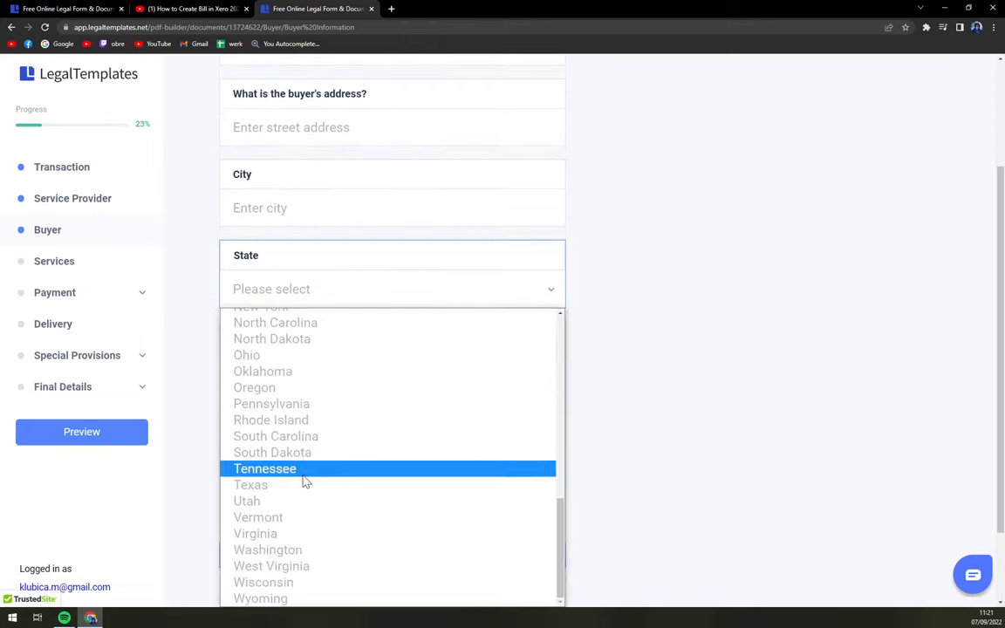
{"action": "left_click", "coordinate": [251, 485]}
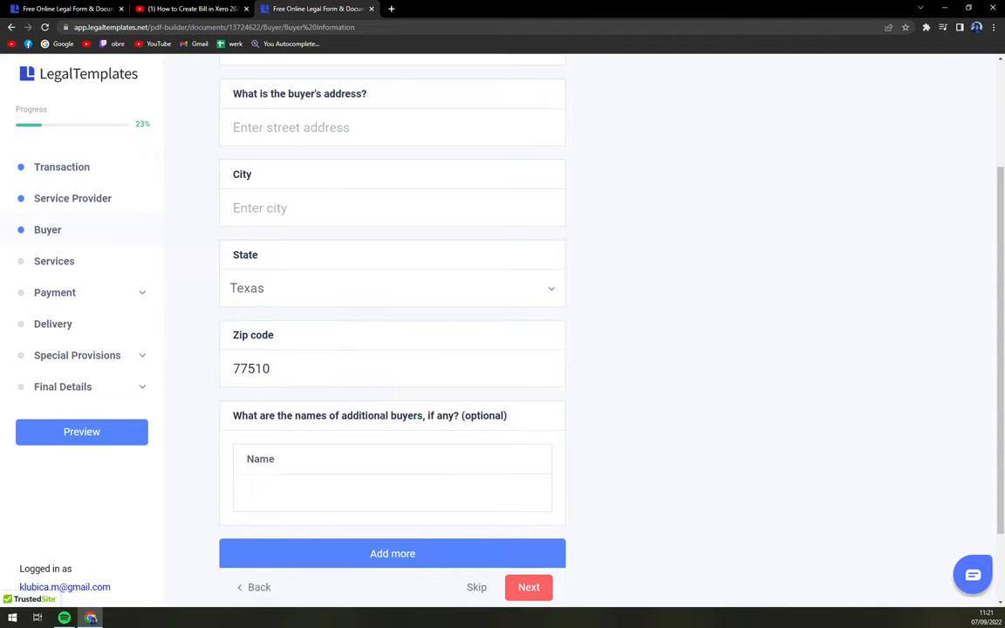
{"action": "left_click", "coordinate": [529, 586]}
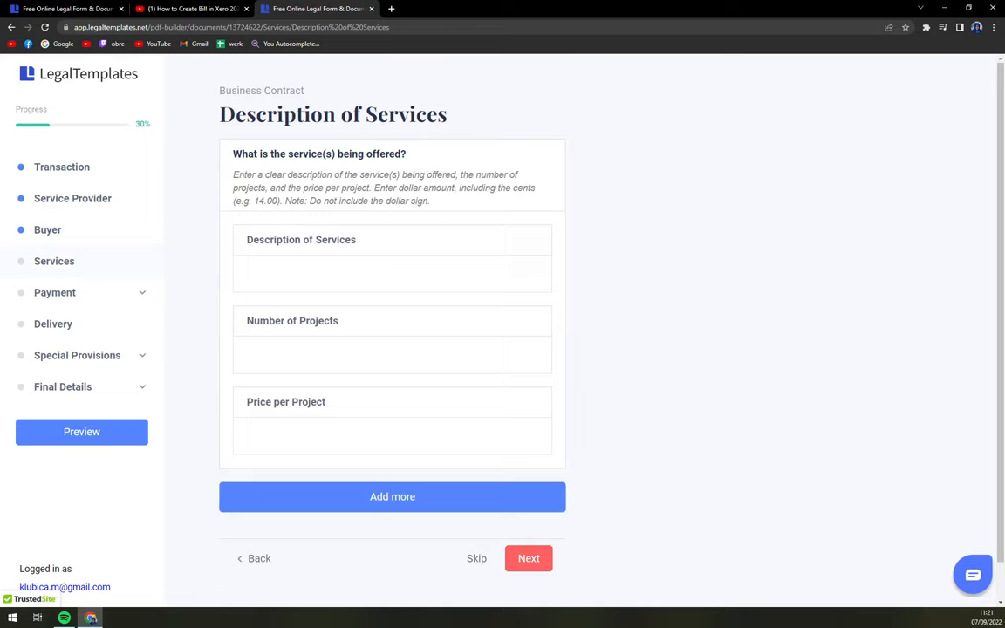
Step: Enter 'Photography of wedding' as the service description, with 1 project at 5000
{"action": "left_click", "coordinate": [391, 273]}
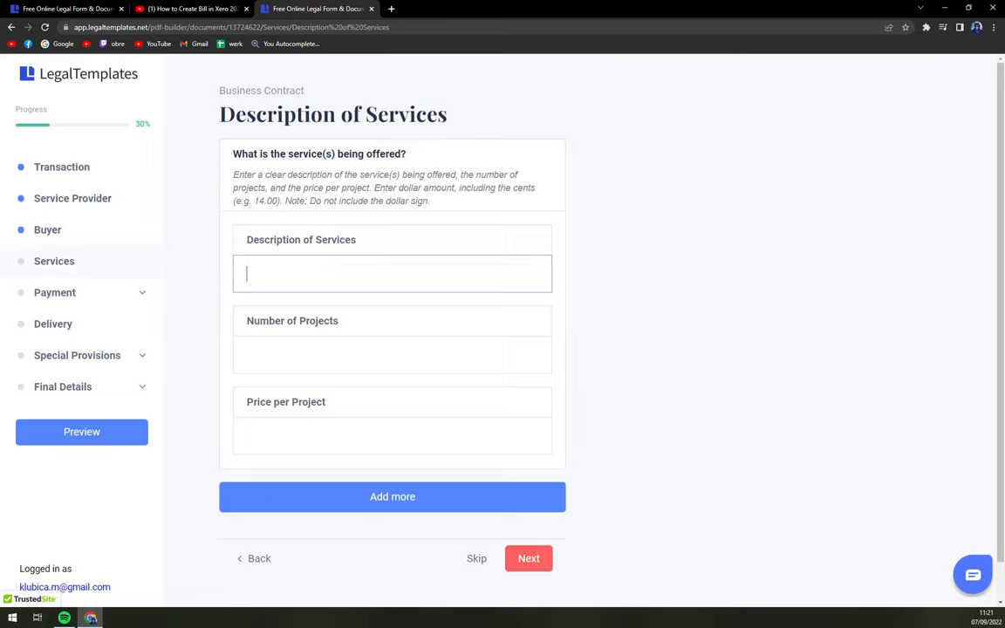
{"action": "type", "text": "Pho"}
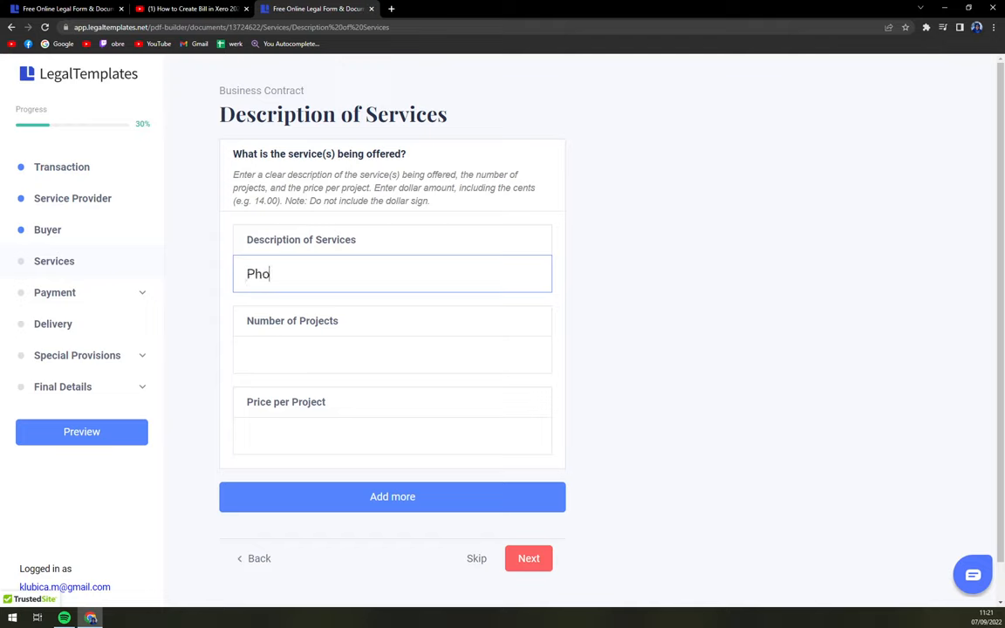
{"action": "type", "text": "togra"}
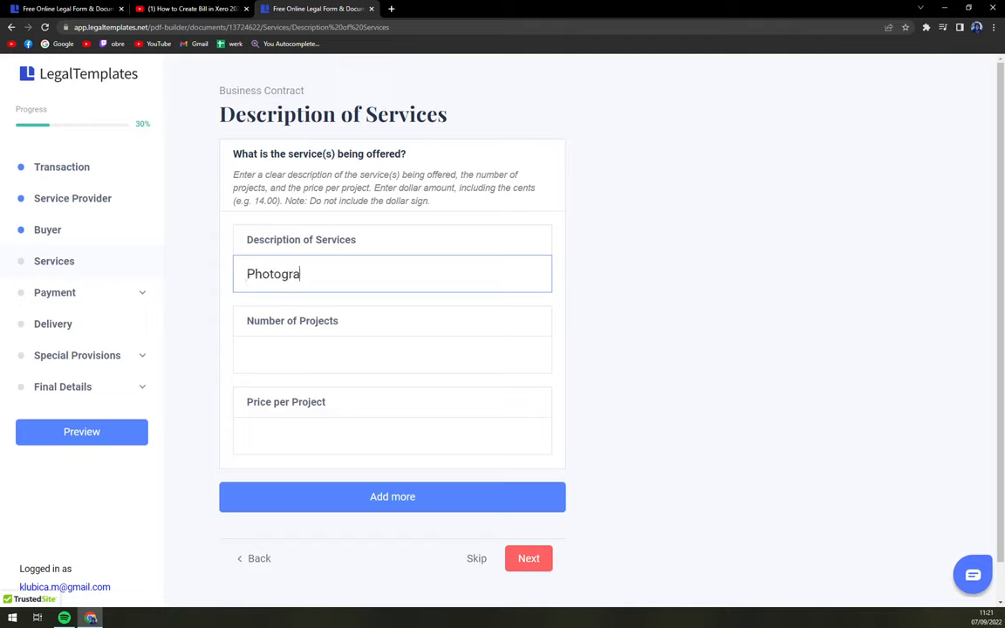
{"action": "type", "text": "phy of"}
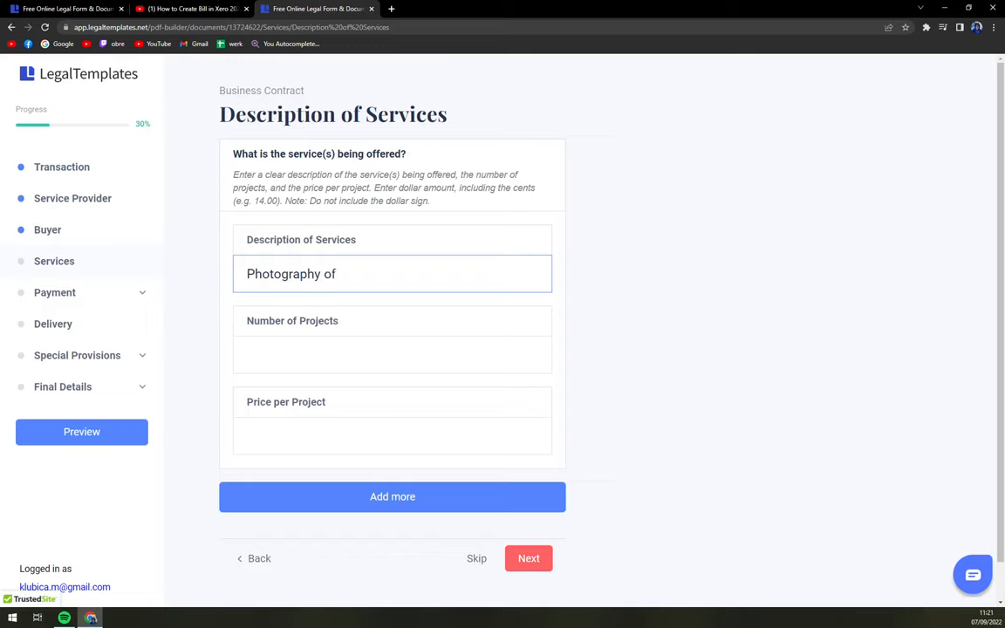
{"action": "type", "text": "wedding"}
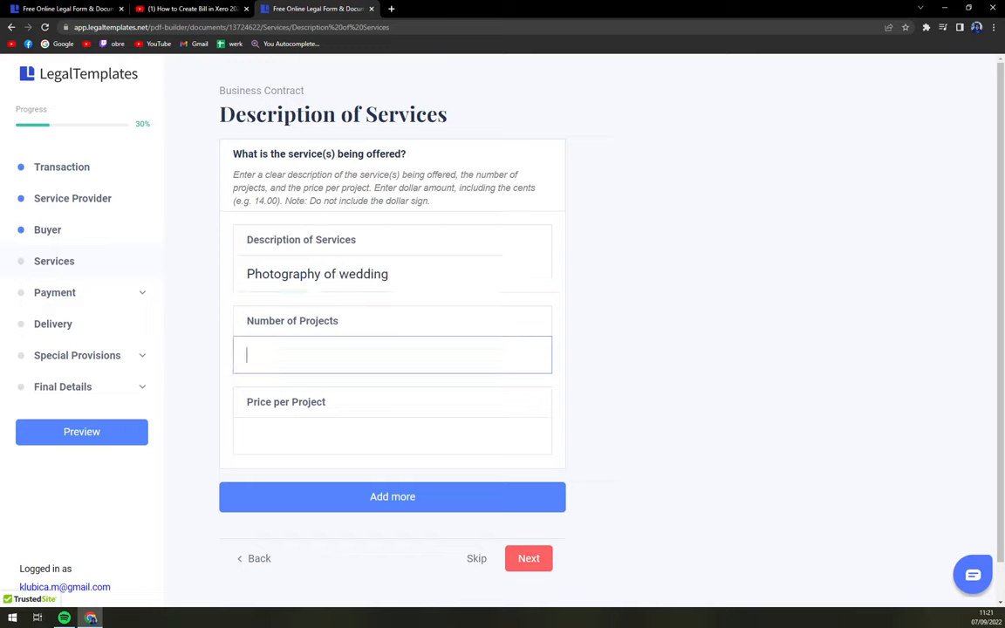
{"action": "type", "text": "5000"}
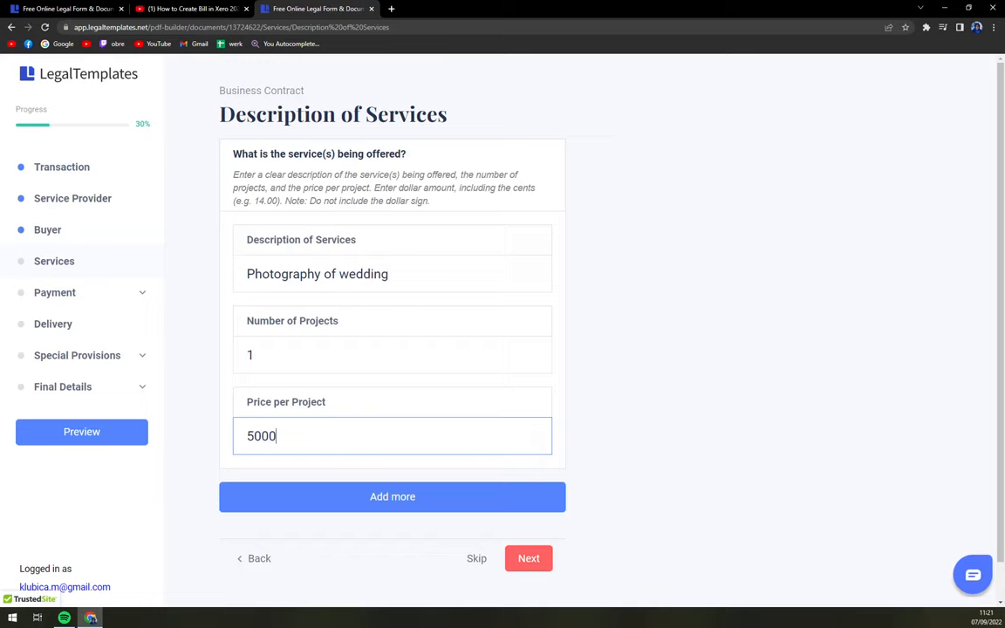
{"action": "mouse_move", "coordinate": [548, 370]}
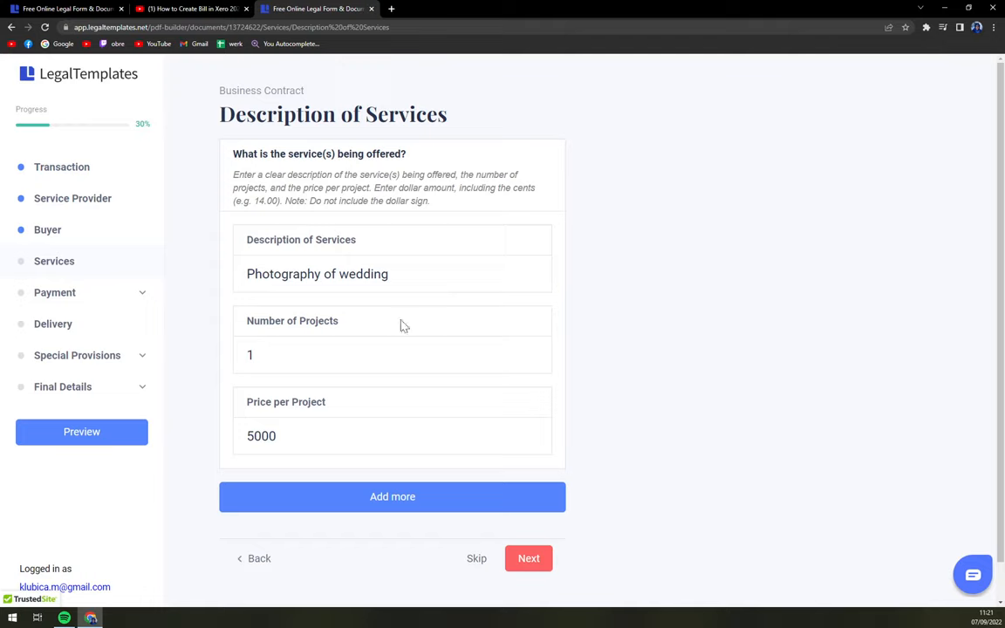
{"action": "mouse_move", "coordinate": [399, 332]}
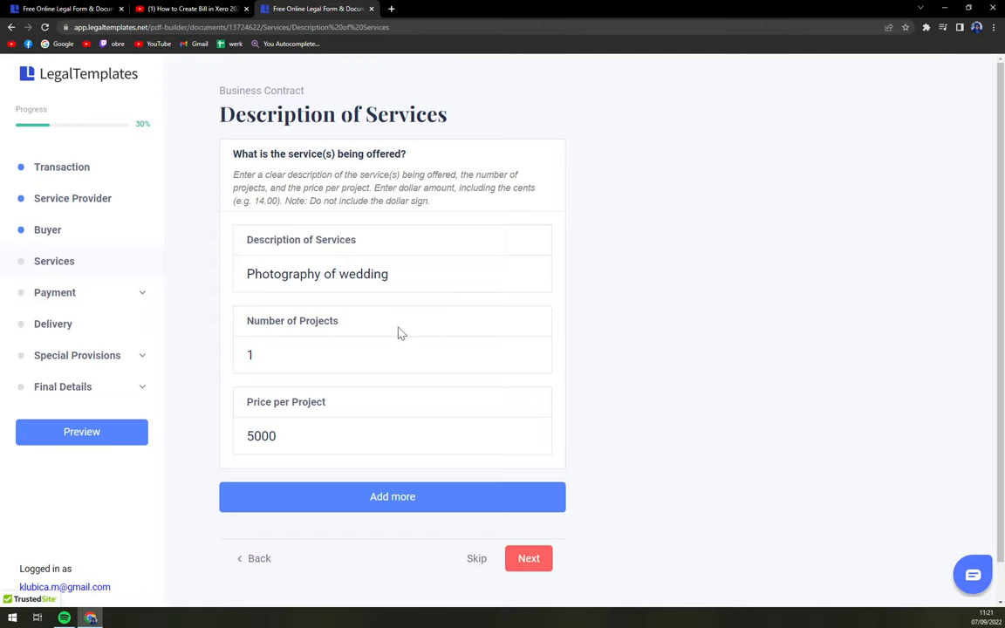
{"action": "mouse_move", "coordinate": [623, 477]}
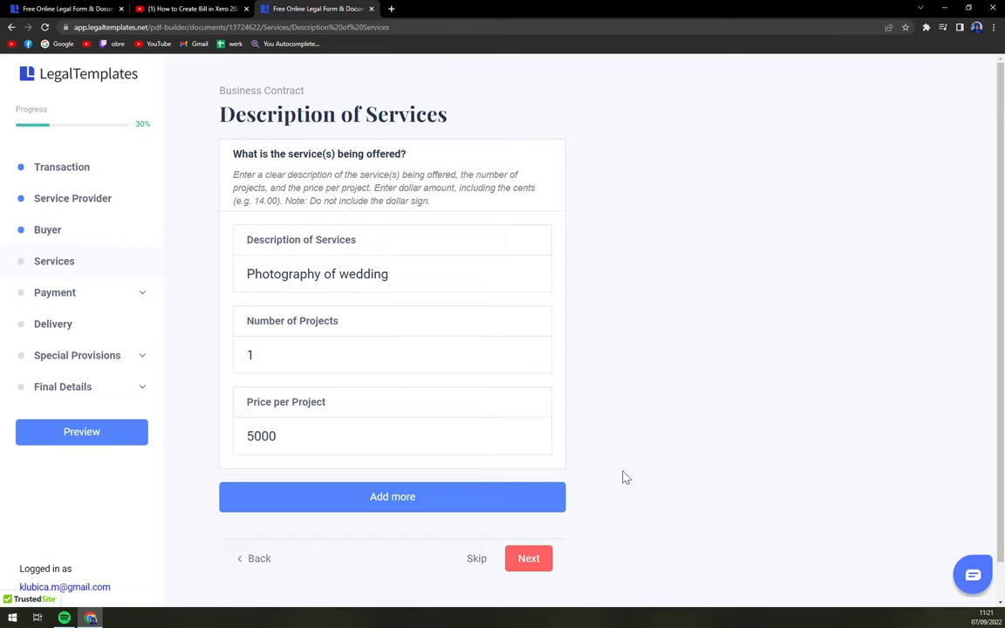
Step: Set the purchase price to 5000 with the service provider paying taxes
{"action": "left_click", "coordinate": [527, 558]}
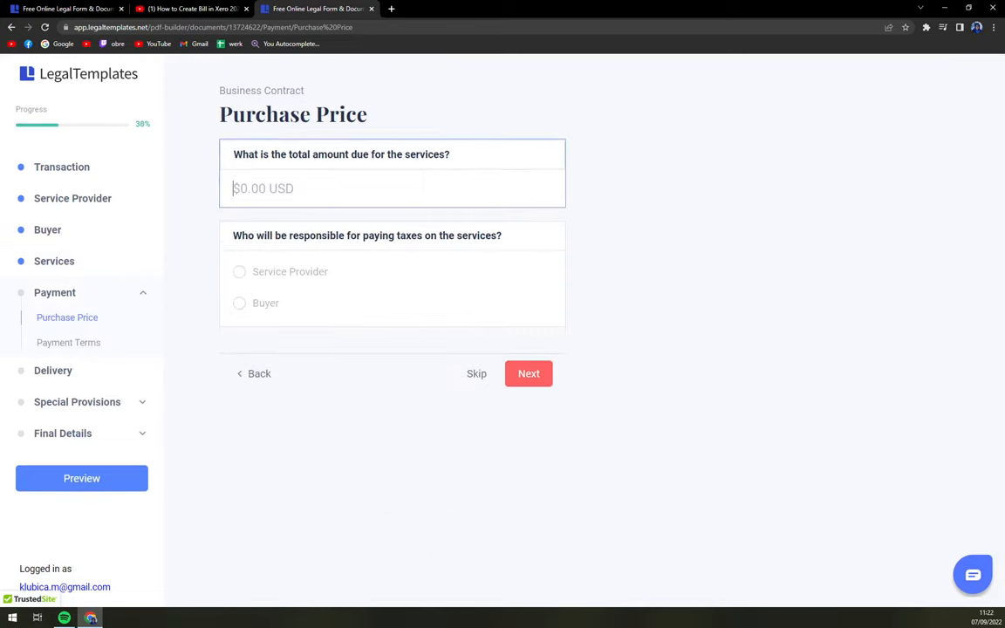
{"action": "type", "text": "5000 USD"}
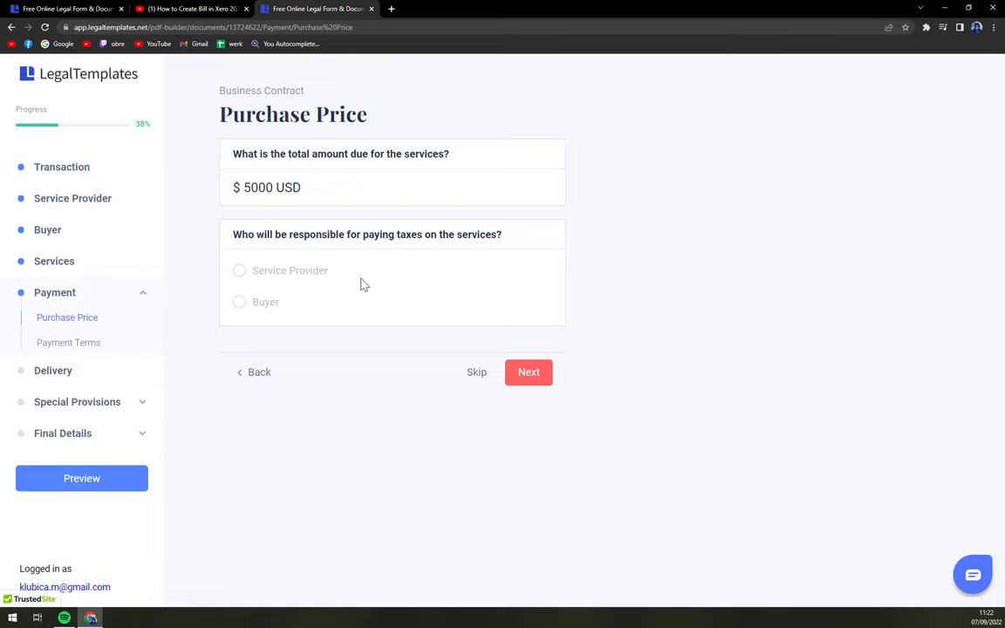
{"action": "left_click", "coordinate": [239, 271]}
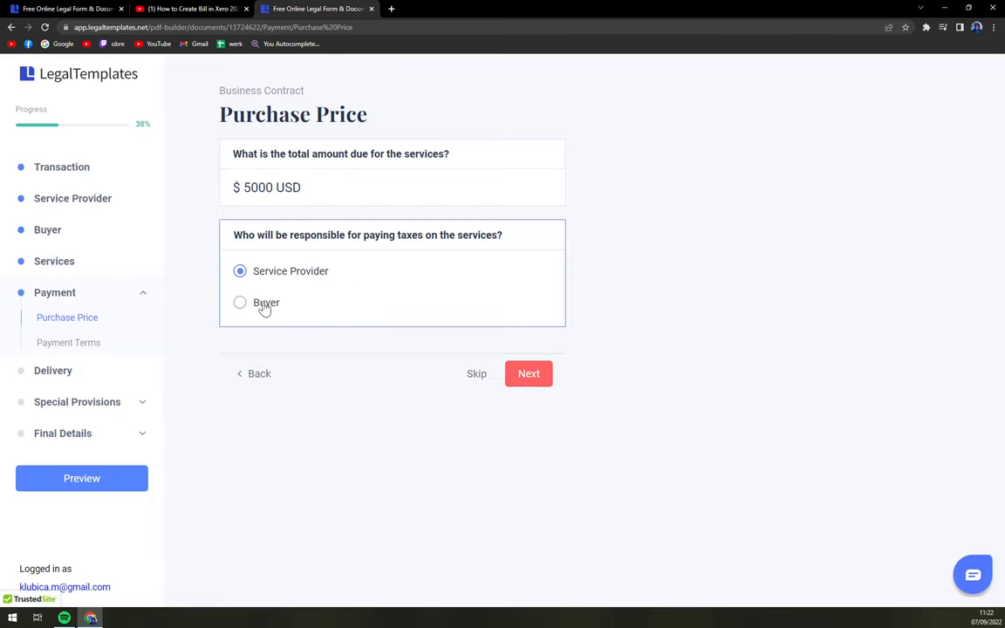
{"action": "left_click", "coordinate": [527, 374]}
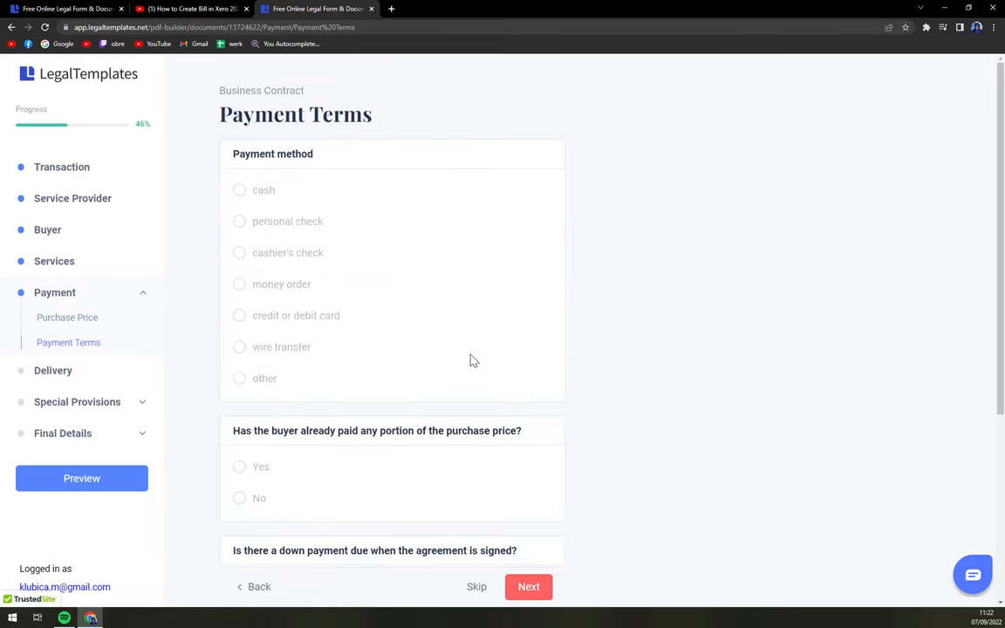
{"action": "mouse_move", "coordinate": [253, 206]}
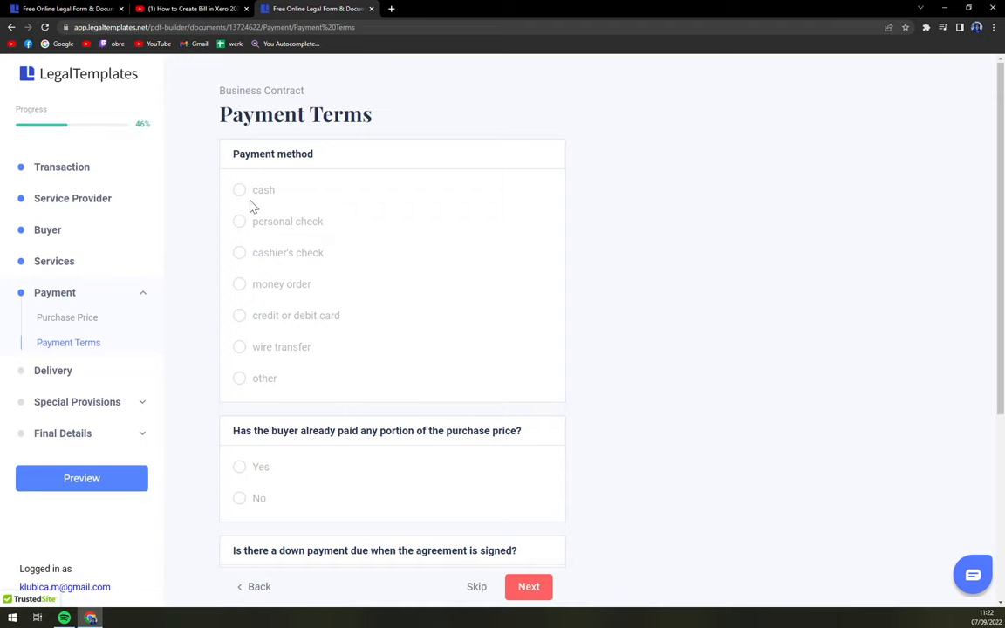
Step: Choose cash as the payment method and continue to Right of Inspection
{"action": "left_click", "coordinate": [240, 191]}
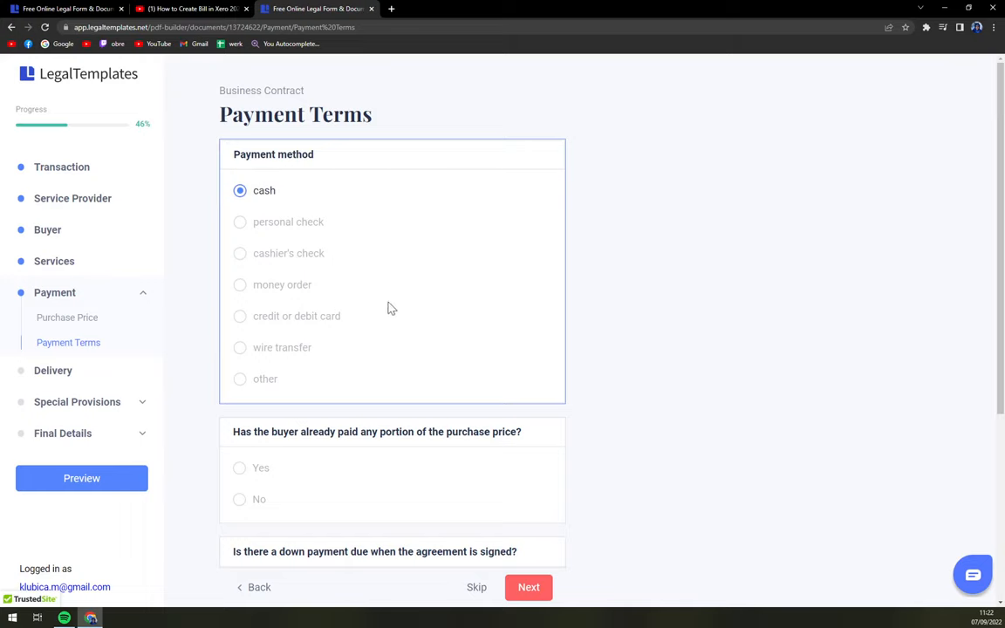
{"action": "scroll", "scroll_direction": "down", "scroll_amount": 3}
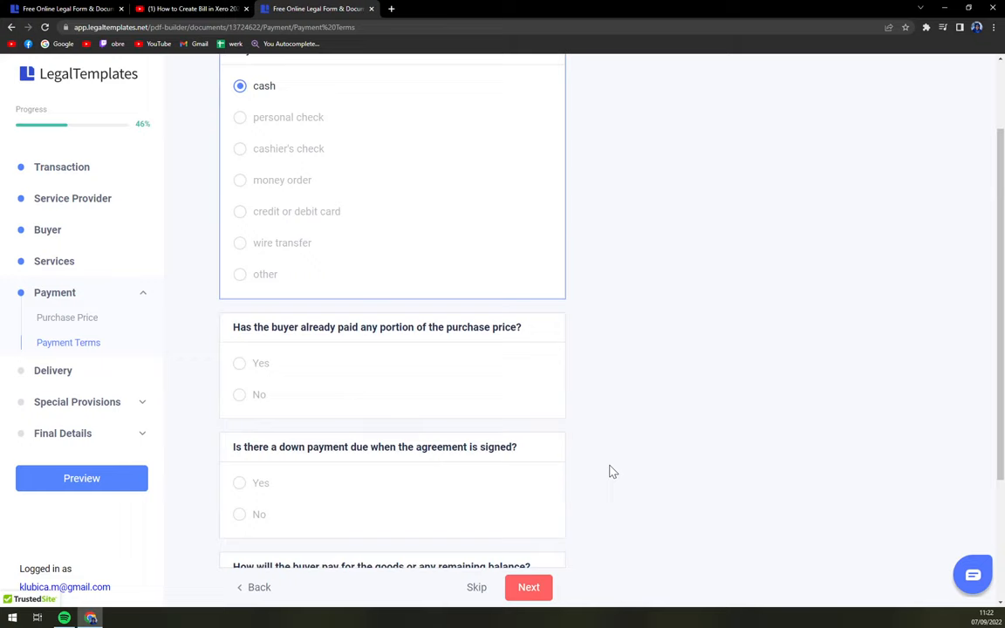
{"action": "mouse_move", "coordinate": [568, 506]}
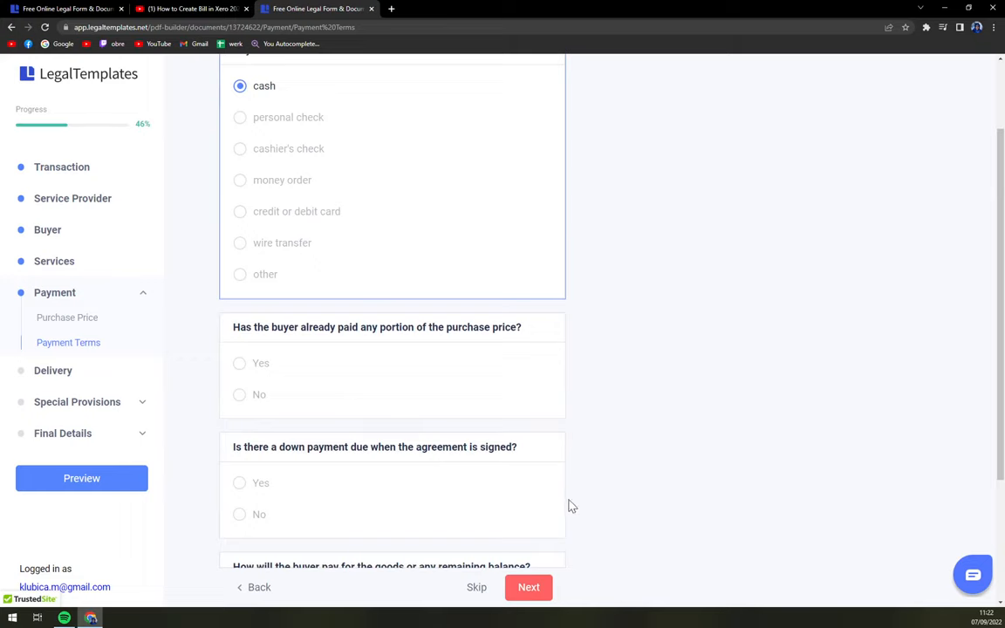
{"action": "scroll", "scroll_direction": "down", "scroll_amount": 3}
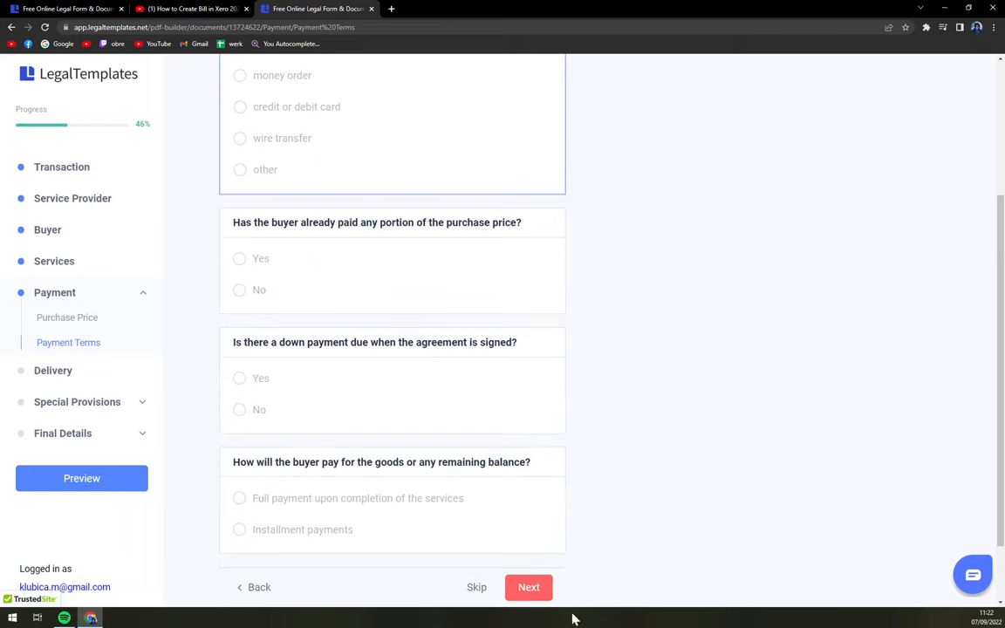
{"action": "left_click", "coordinate": [529, 587]}
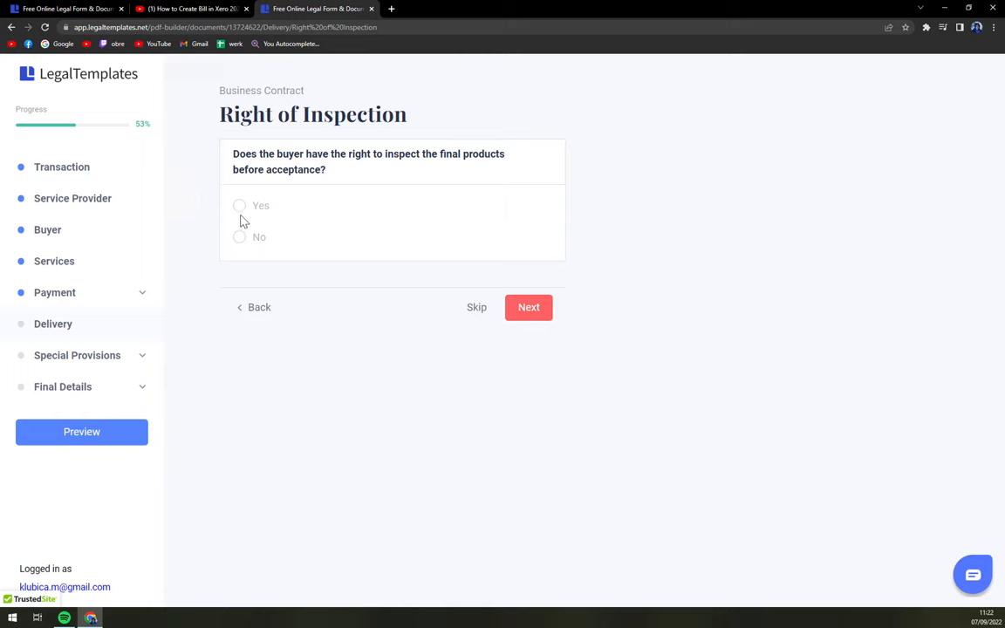
Step: Answer Yes to both the right of inspection and the statutory right to cancel
{"action": "left_click", "coordinate": [240, 206]}
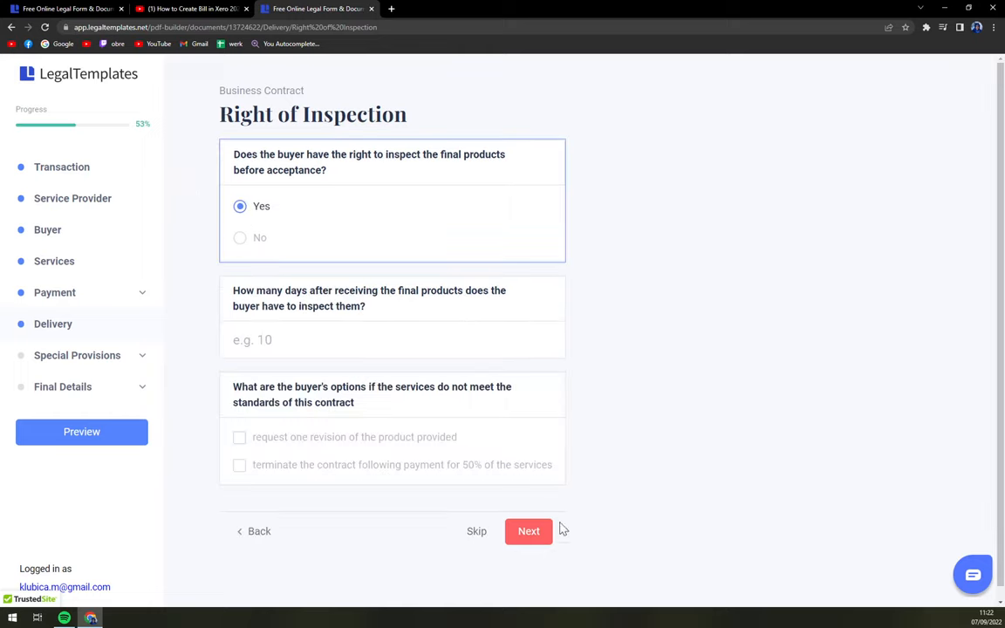
{"action": "left_click", "coordinate": [529, 530]}
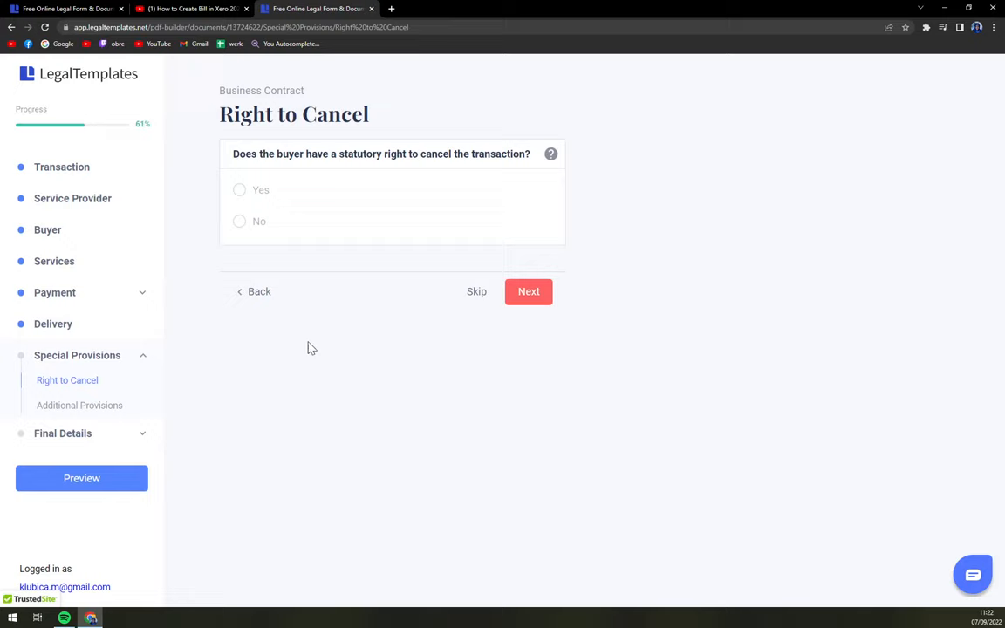
{"action": "mouse_move", "coordinate": [339, 327]}
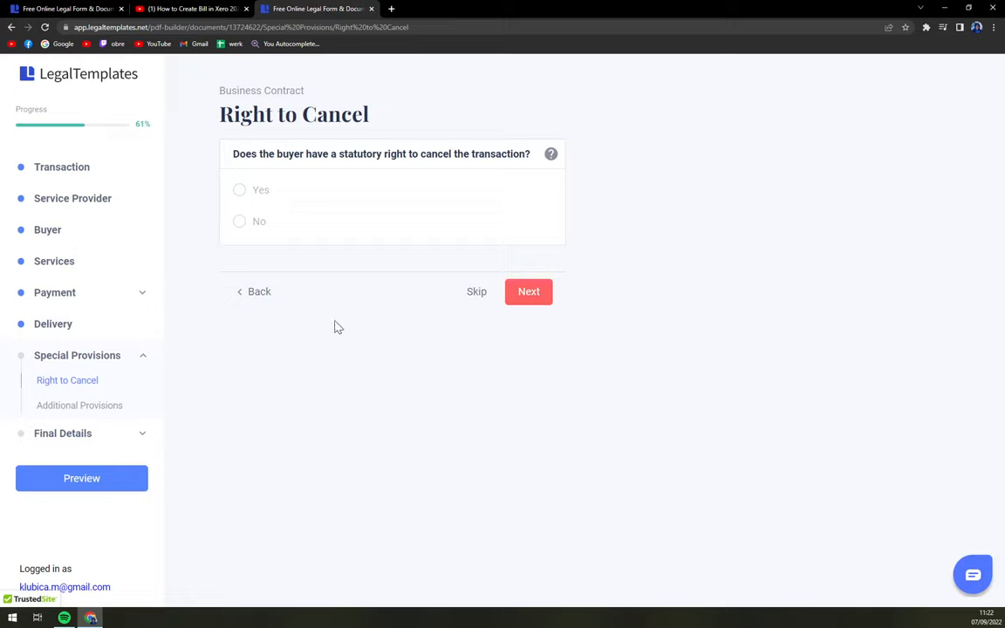
{"action": "left_click", "coordinate": [239, 190]}
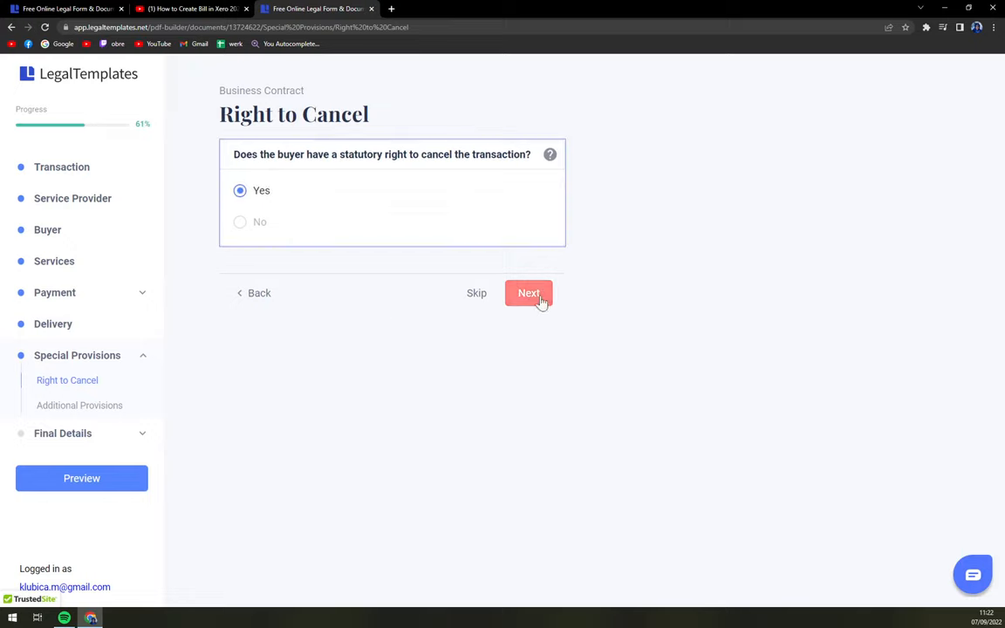
{"action": "left_click", "coordinate": [528, 292]}
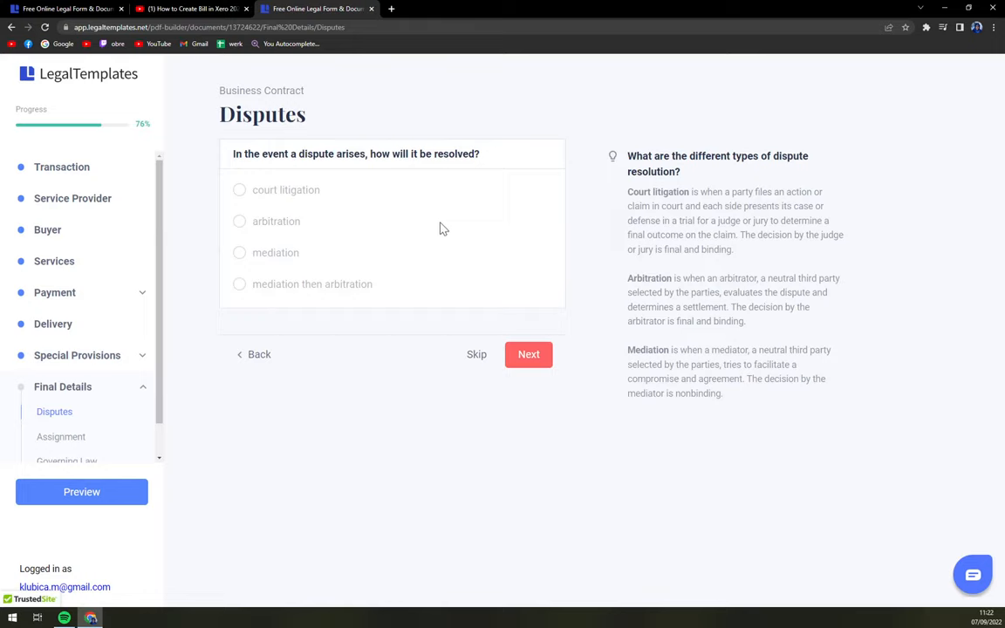
{"action": "mouse_move", "coordinate": [413, 226]}
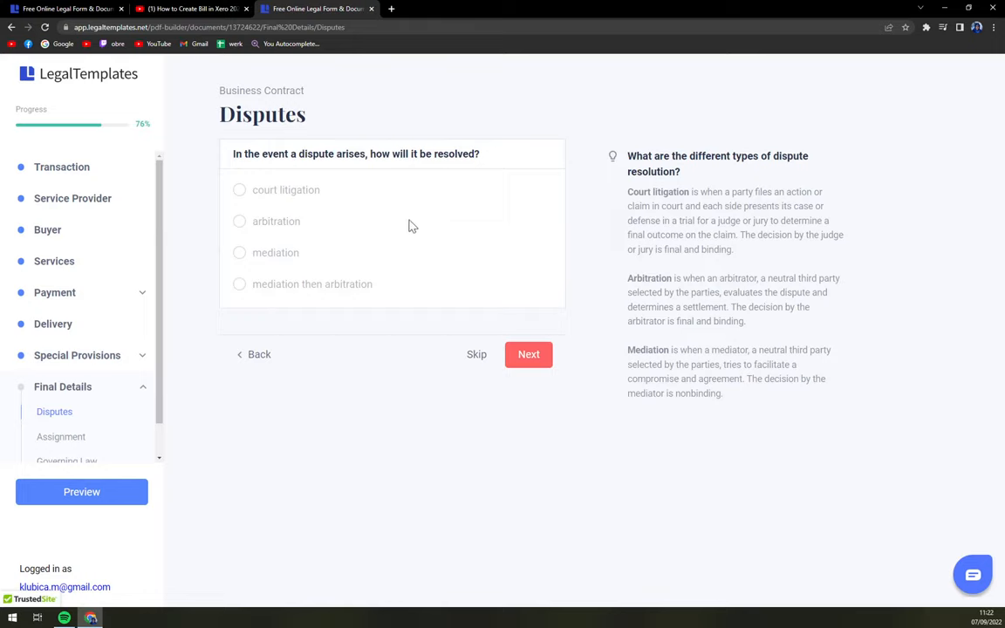
{"action": "mouse_move", "coordinate": [528, 354]}
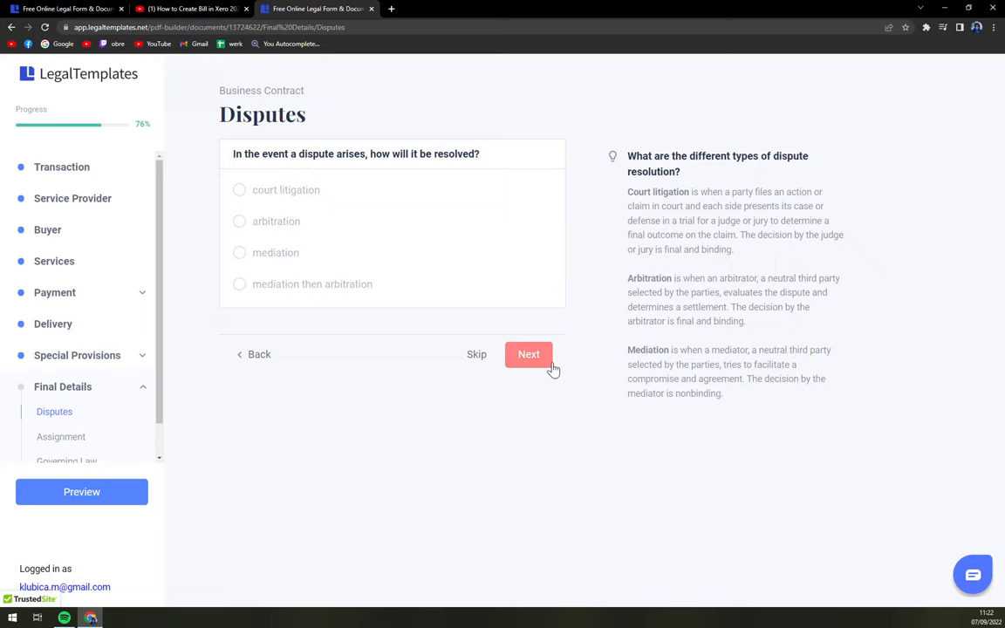
Step: Skip the Disputes question and answer No to Assignment permission
{"action": "left_click", "coordinate": [528, 355]}
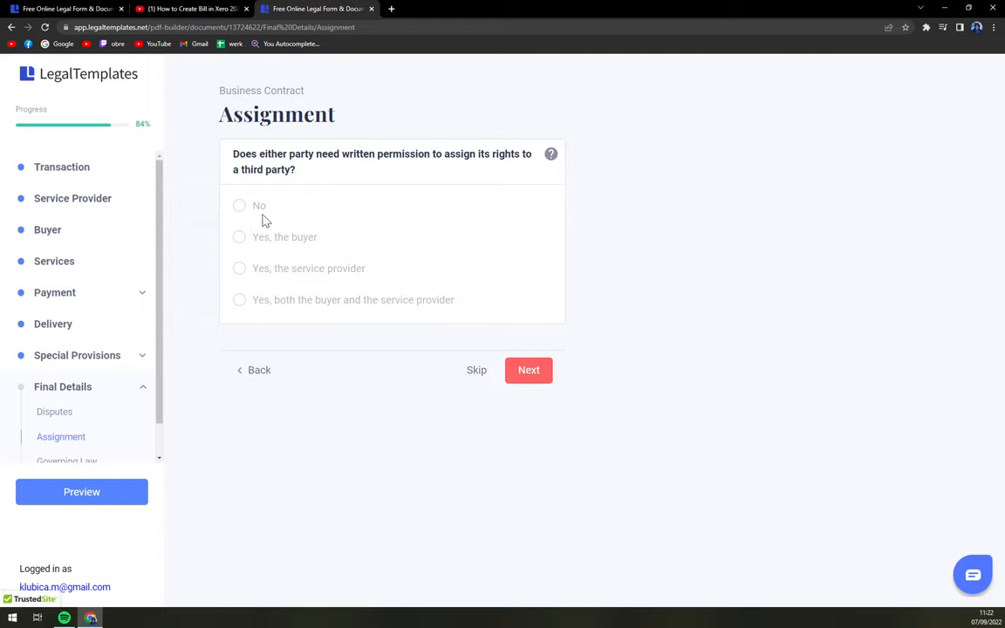
{"action": "left_click", "coordinate": [239, 205]}
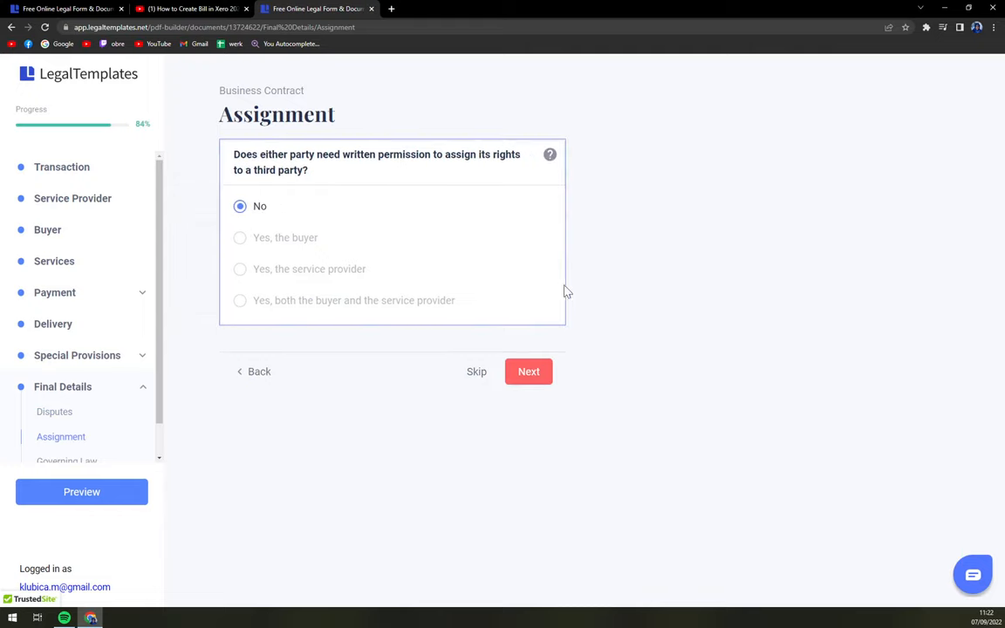
{"action": "mouse_move", "coordinate": [535, 397]}
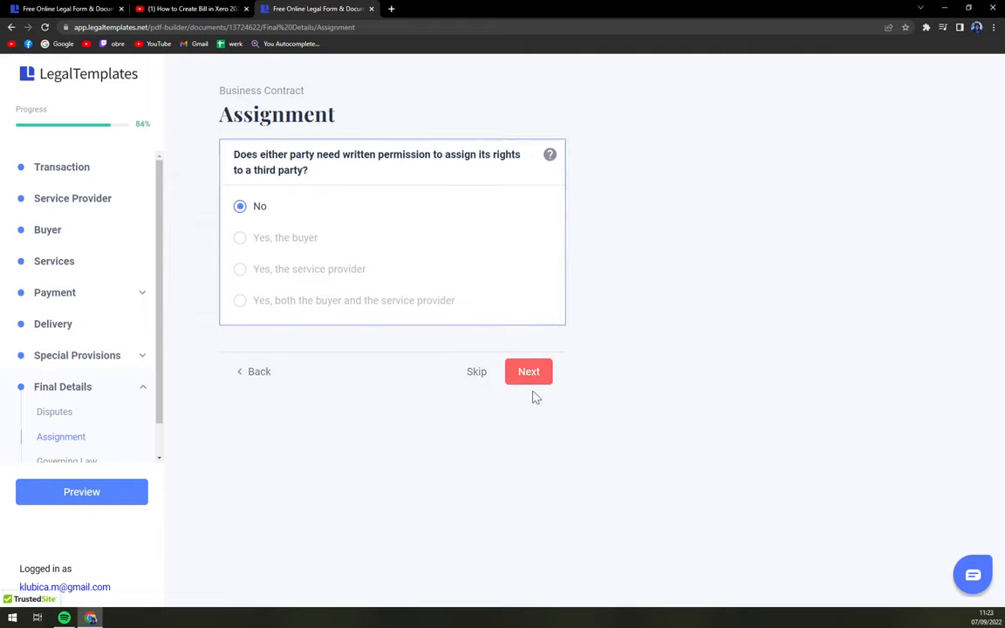
{"action": "left_click", "coordinate": [529, 370]}
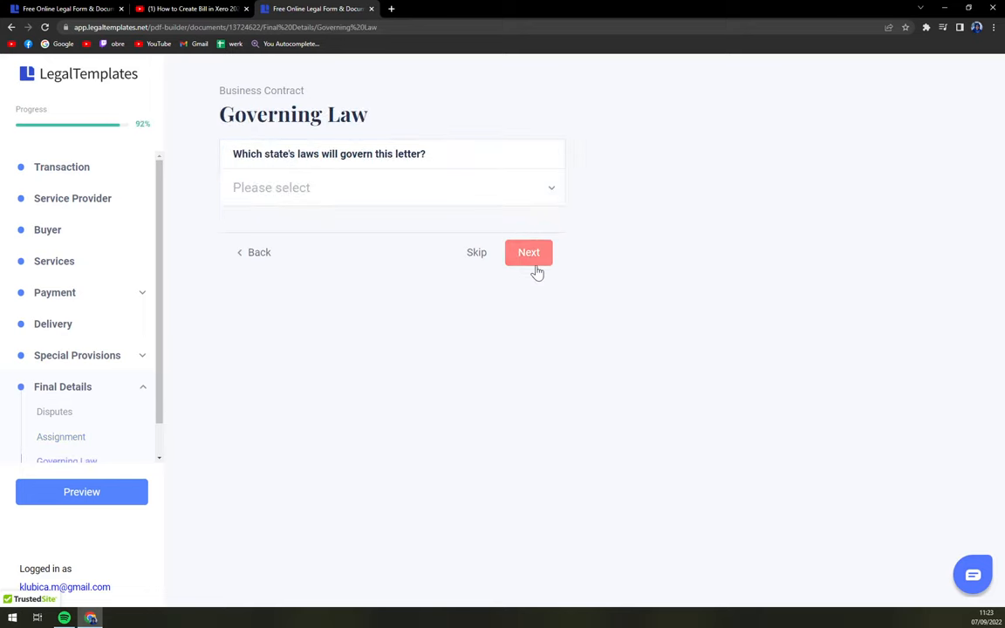
Step: Choose Texas as the governing law state and continue to the Date page
{"action": "left_click", "coordinate": [392, 188]}
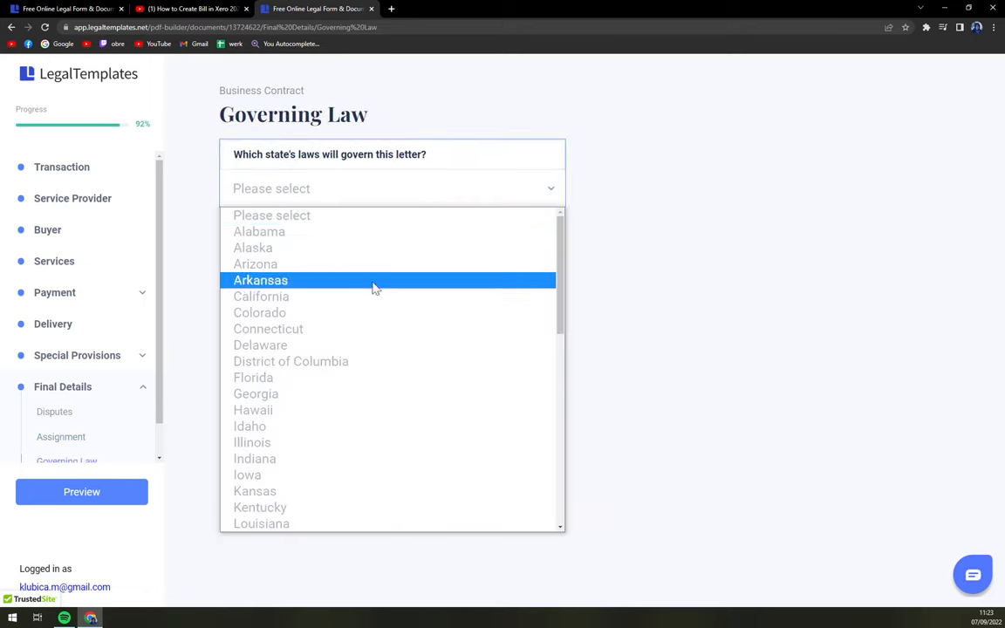
{"action": "scroll", "scroll_direction": "down", "scroll_amount": 3}
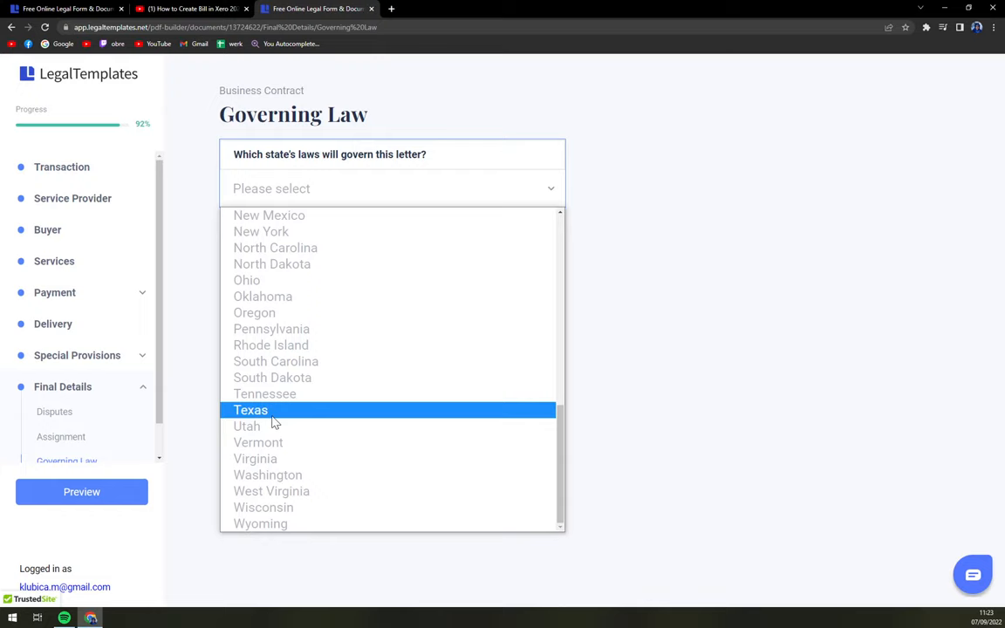
{"action": "left_click", "coordinate": [251, 410]}
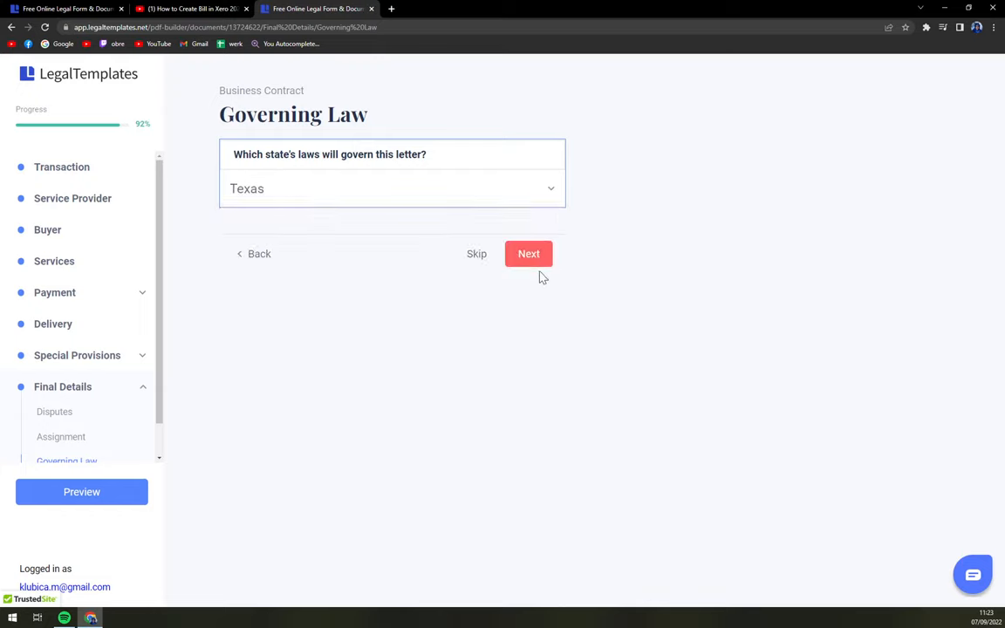
{"action": "left_click", "coordinate": [527, 252]}
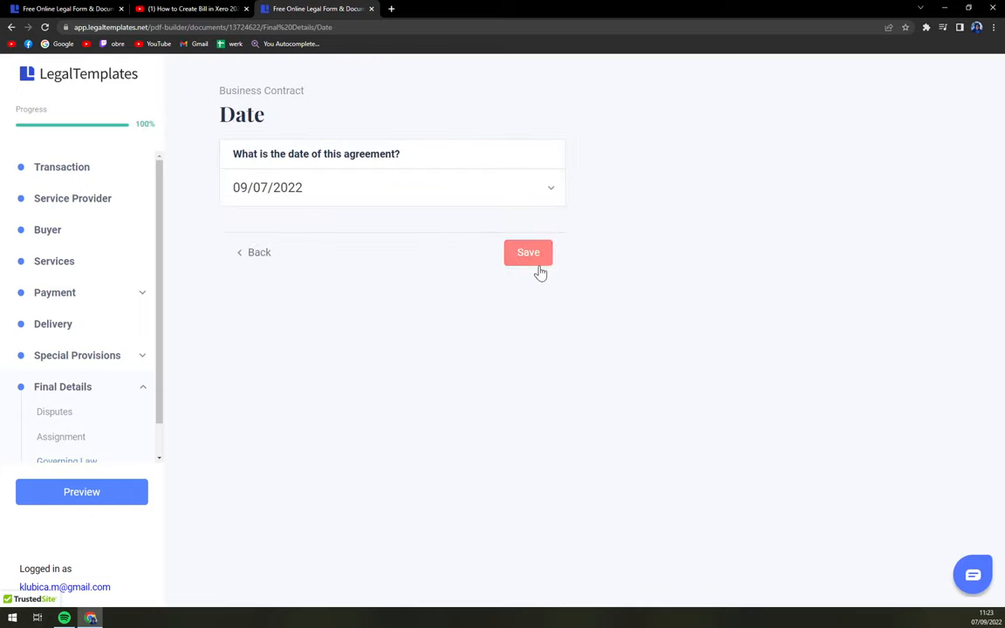
{"action": "mouse_move", "coordinate": [252, 436]}
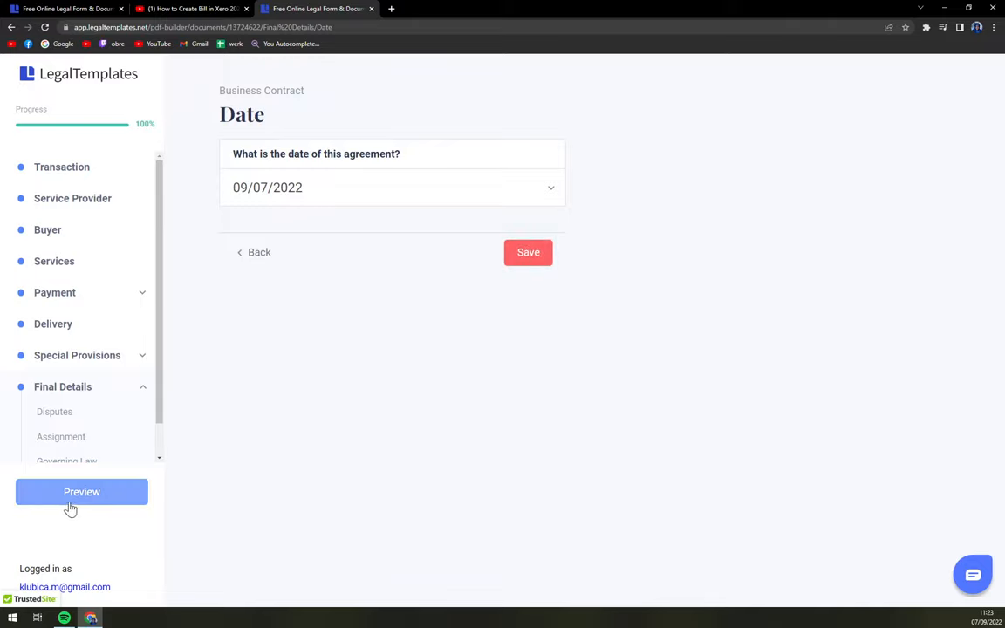
{"action": "left_click", "coordinate": [81, 491]}
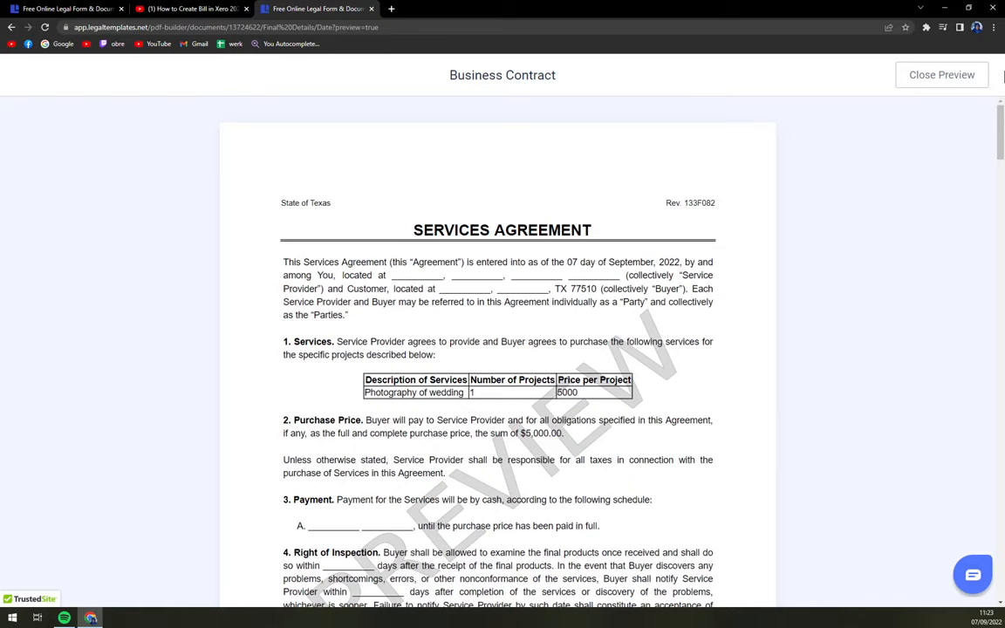
{"action": "mouse_move", "coordinate": [949, 63]}
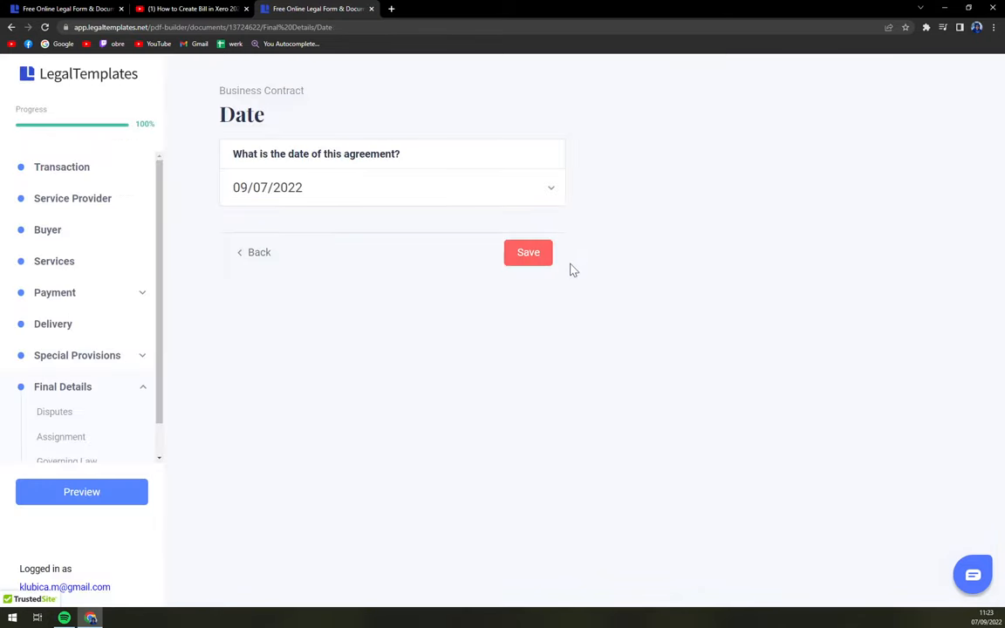
{"action": "left_click", "coordinate": [528, 252]}
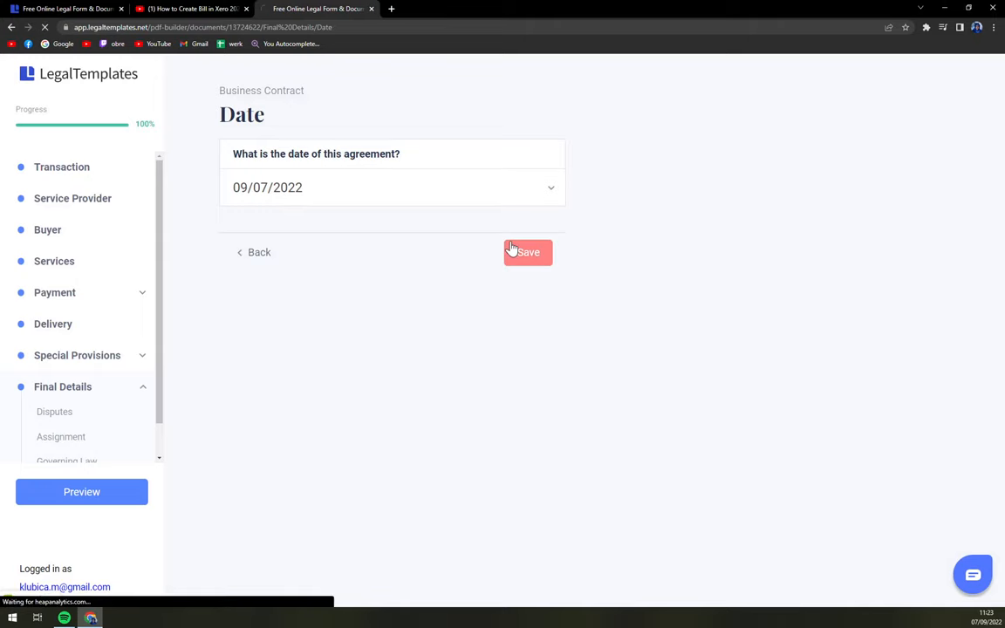
Step: Save the agreement on the Date page to reach the download pricing plans
{"action": "left_click", "coordinate": [527, 252]}
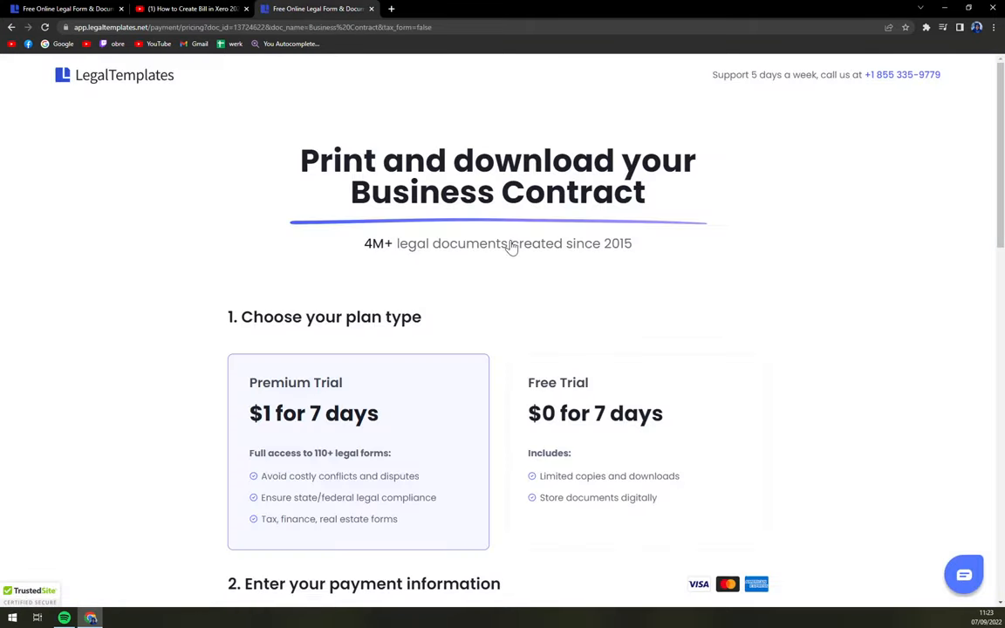
{"action": "mouse_move", "coordinate": [340, 436]}
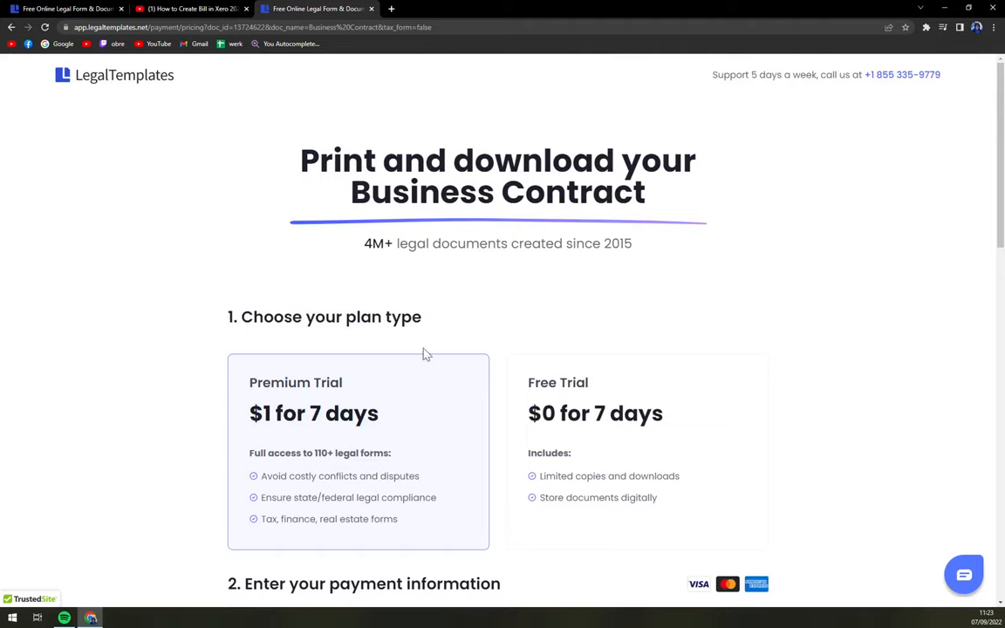
{"action": "mouse_move", "coordinate": [144, 396]}
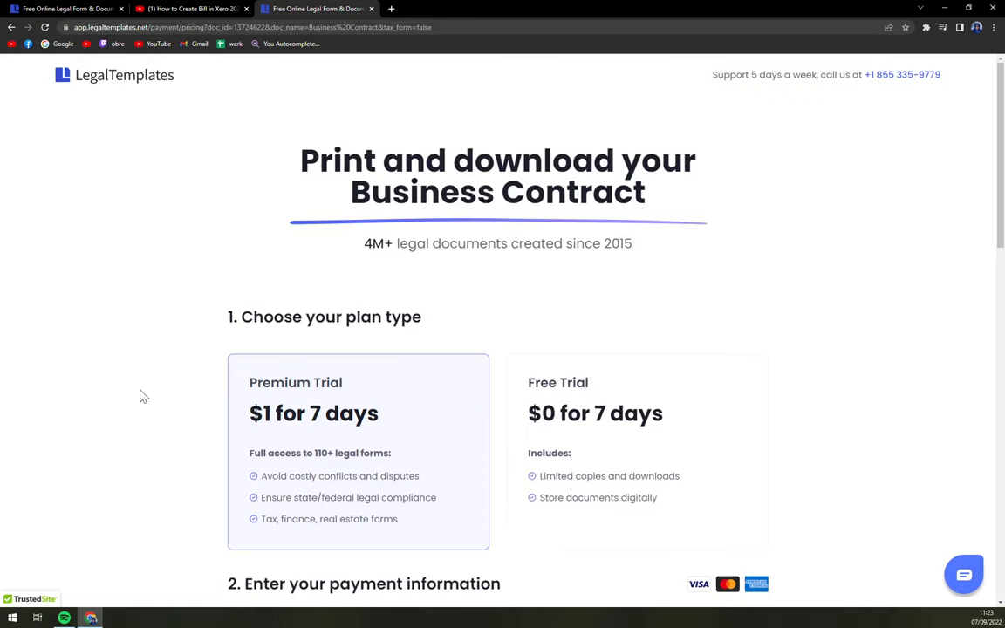